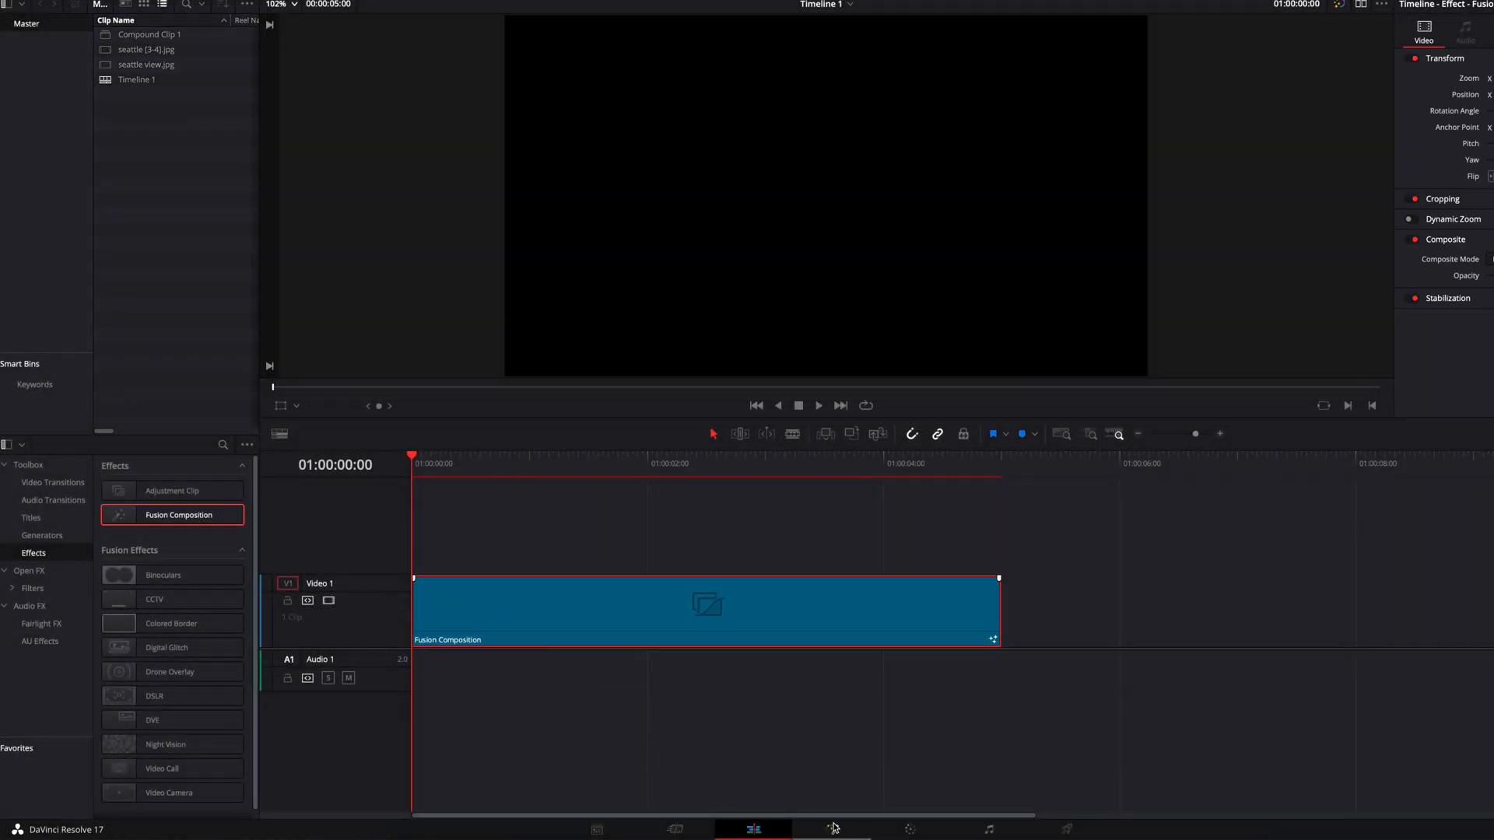
Step: Add a Text+ node in Fusion reading "Seattle is a beautiful city in America"
{"action": "left_click", "coordinate": [833, 829]}
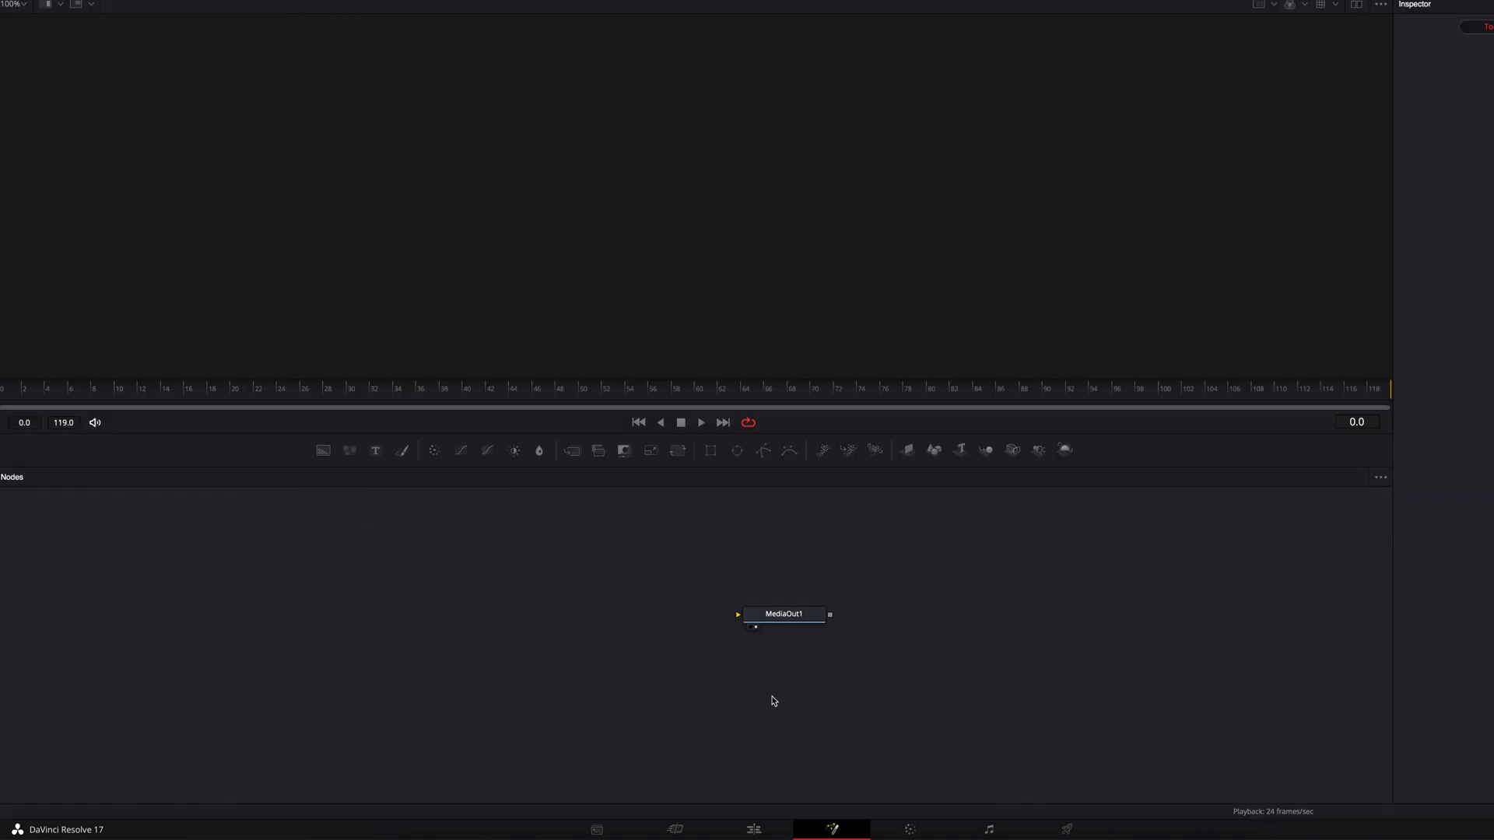
{"action": "mouse_move", "coordinate": [375, 452]}
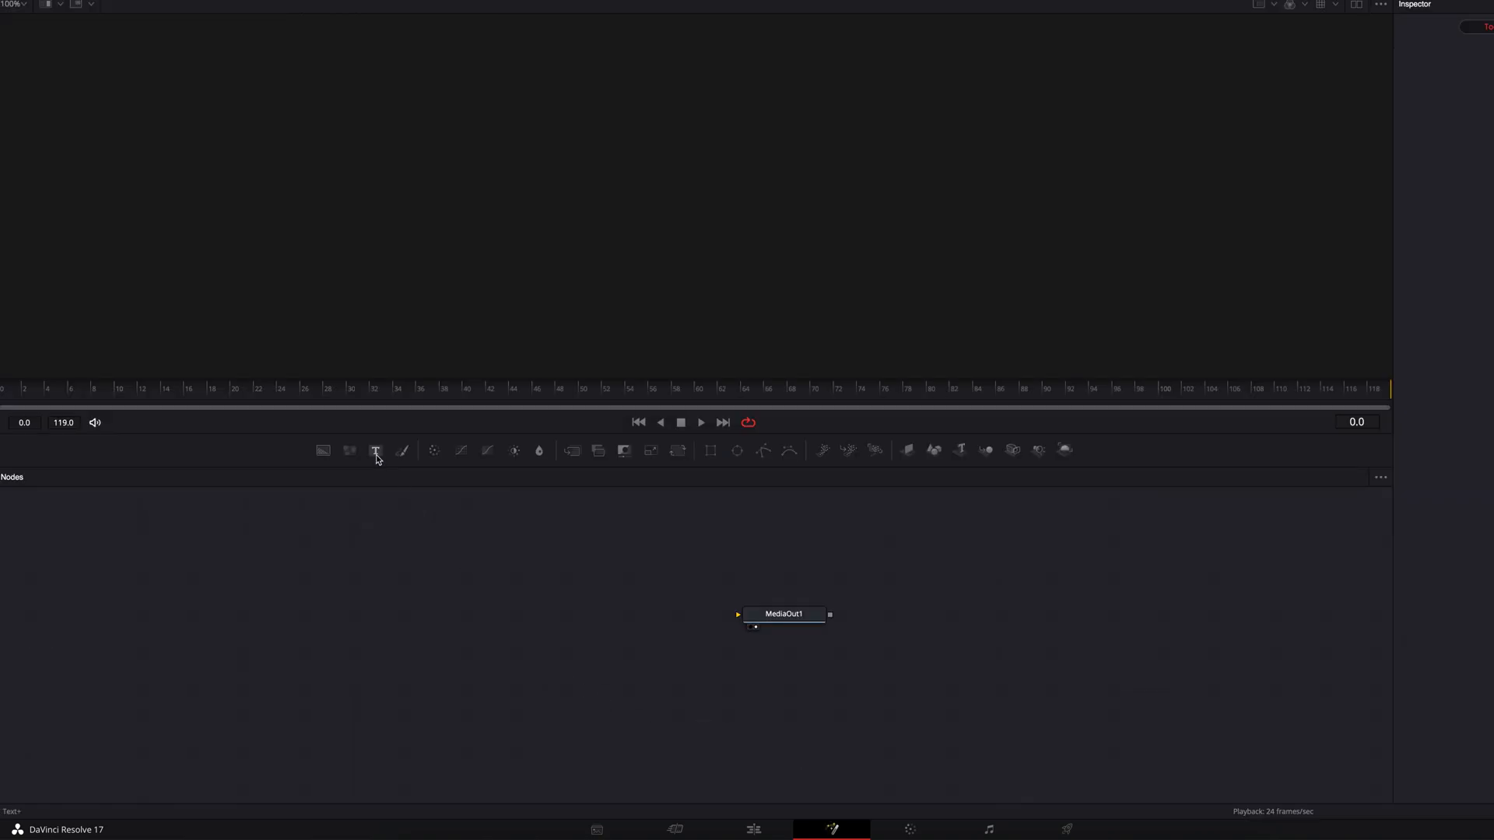
{"action": "left_click", "coordinate": [375, 450]}
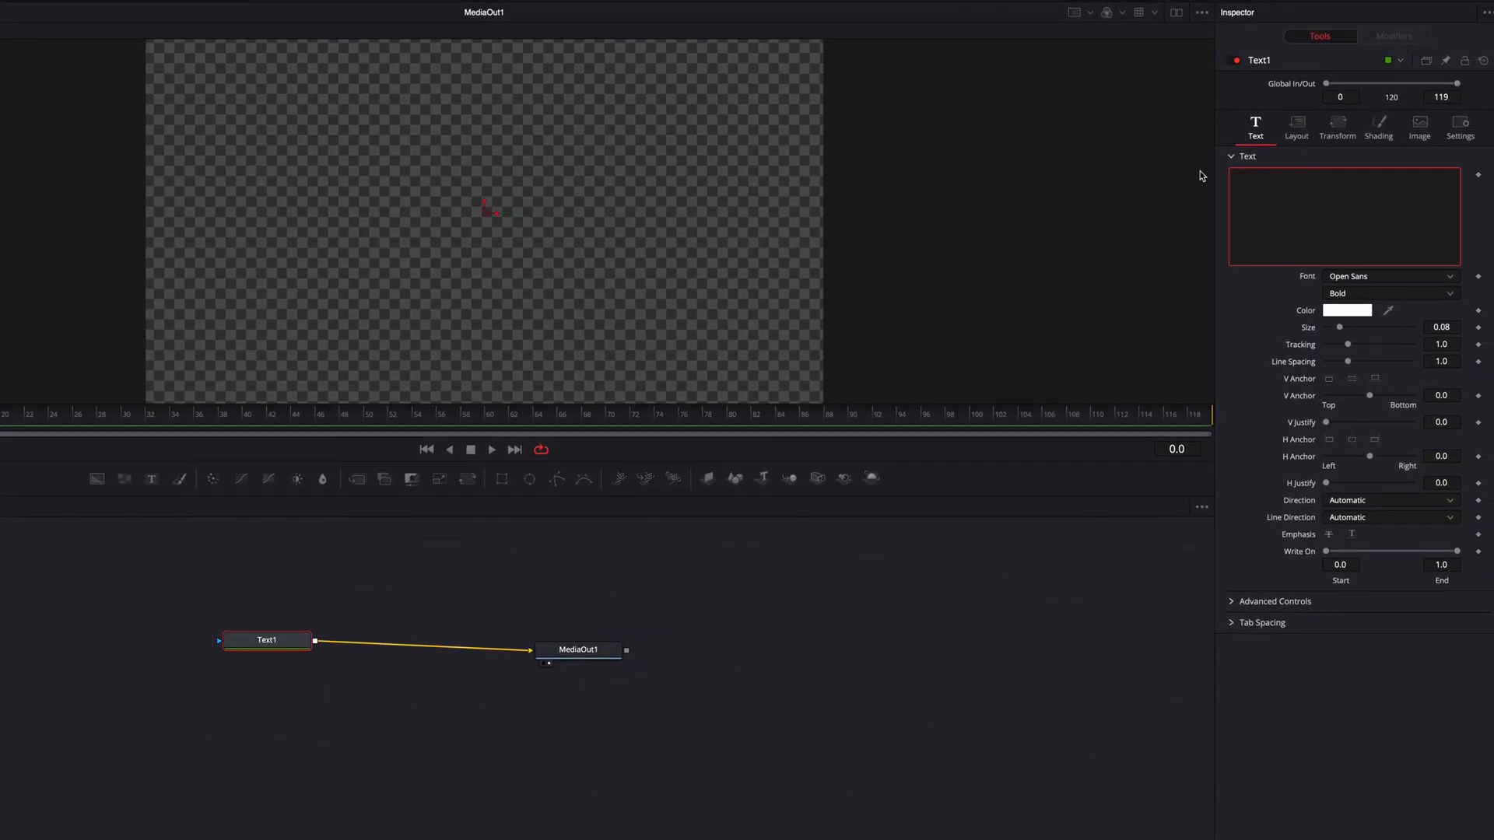
{"action": "type", "text": "Seattle is a beautiful city"}
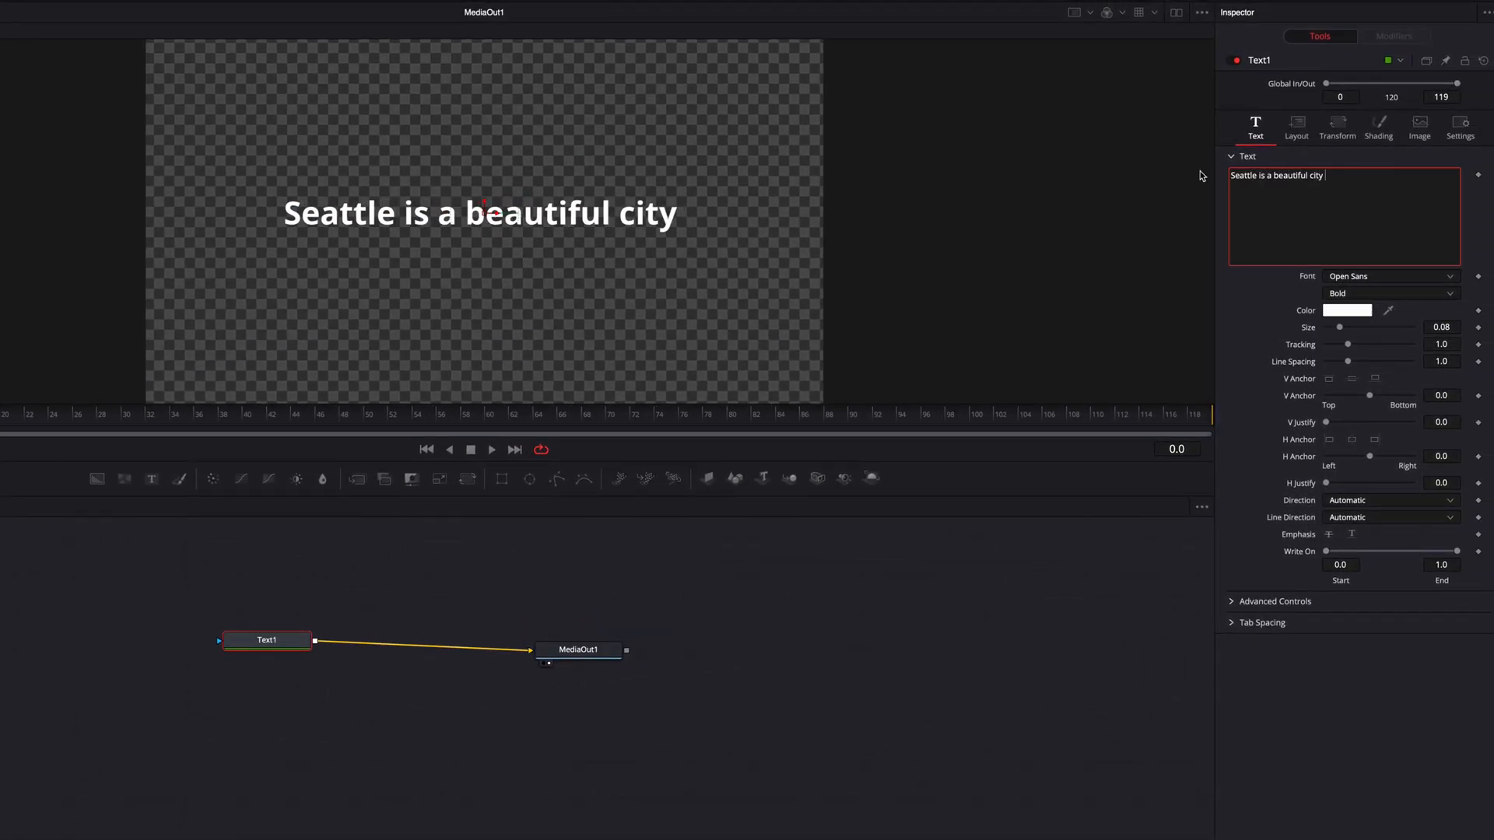
{"action": "type", "text": "in America"}
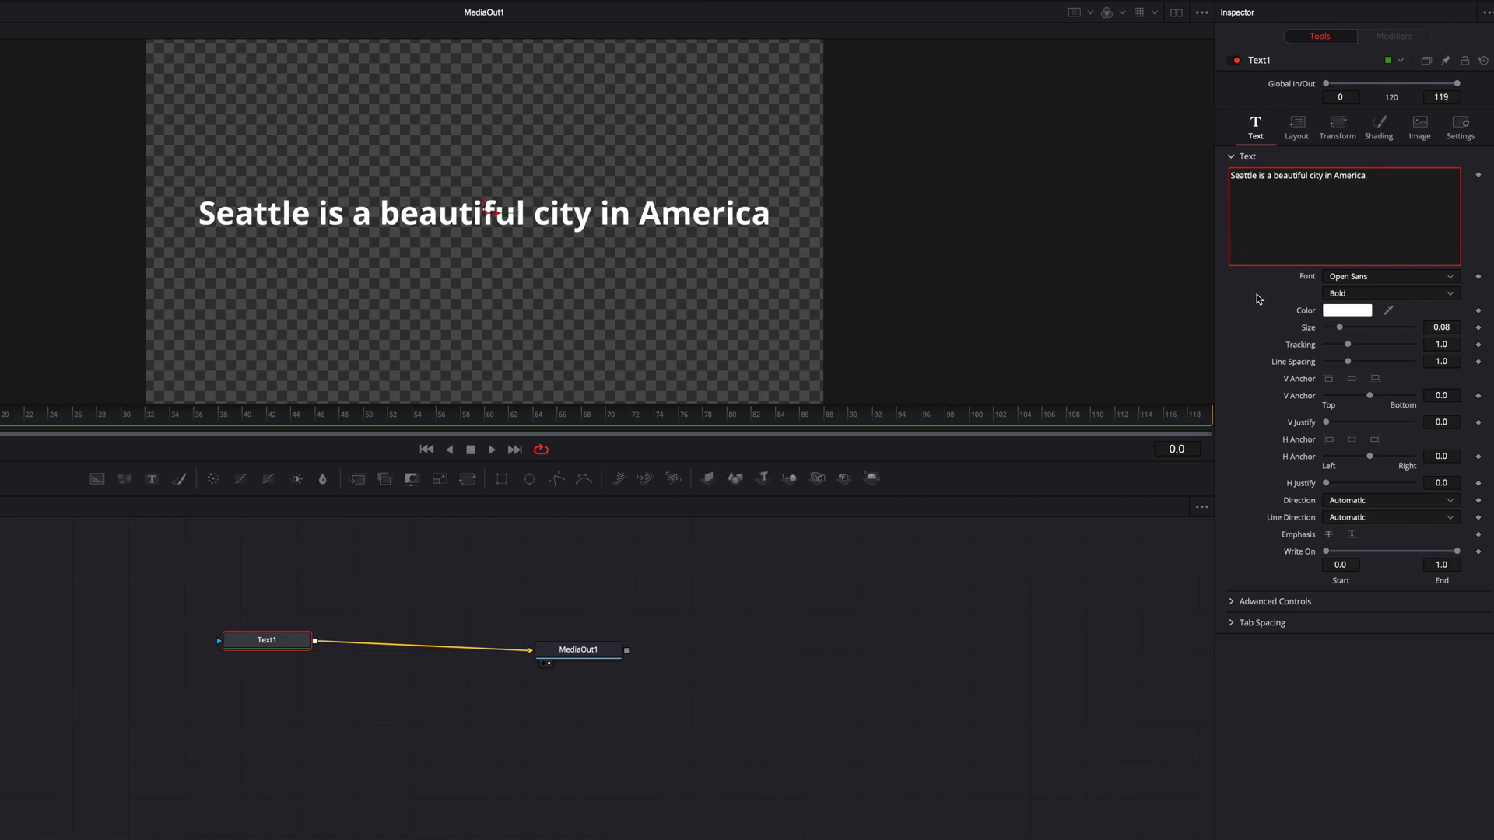
Step: Merge a yellow Background node and feed Text1 into its mask input
{"action": "left_click", "coordinate": [347, 530]}
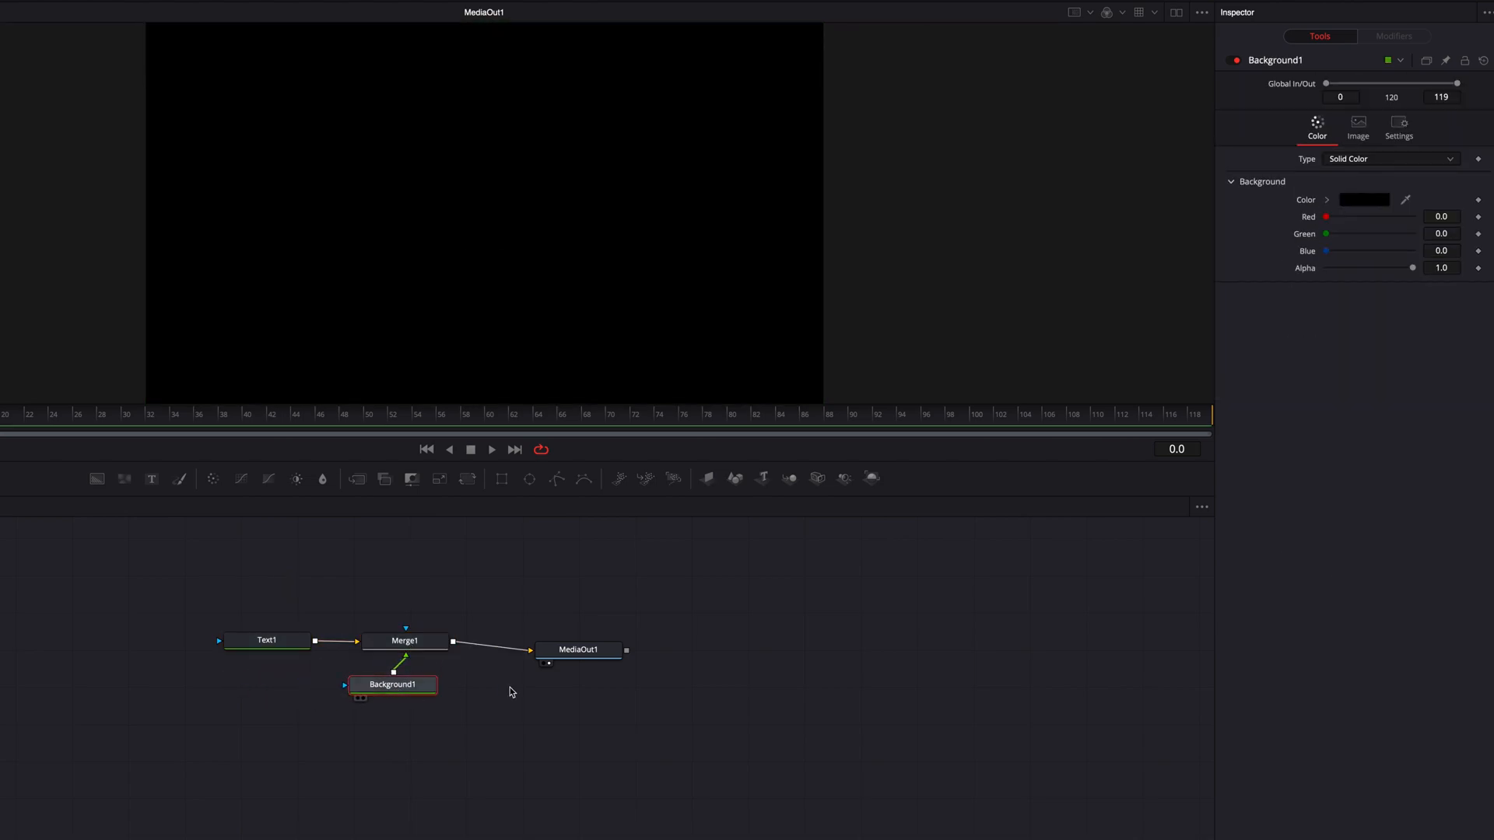
{"action": "left_click", "coordinate": [1365, 200]}
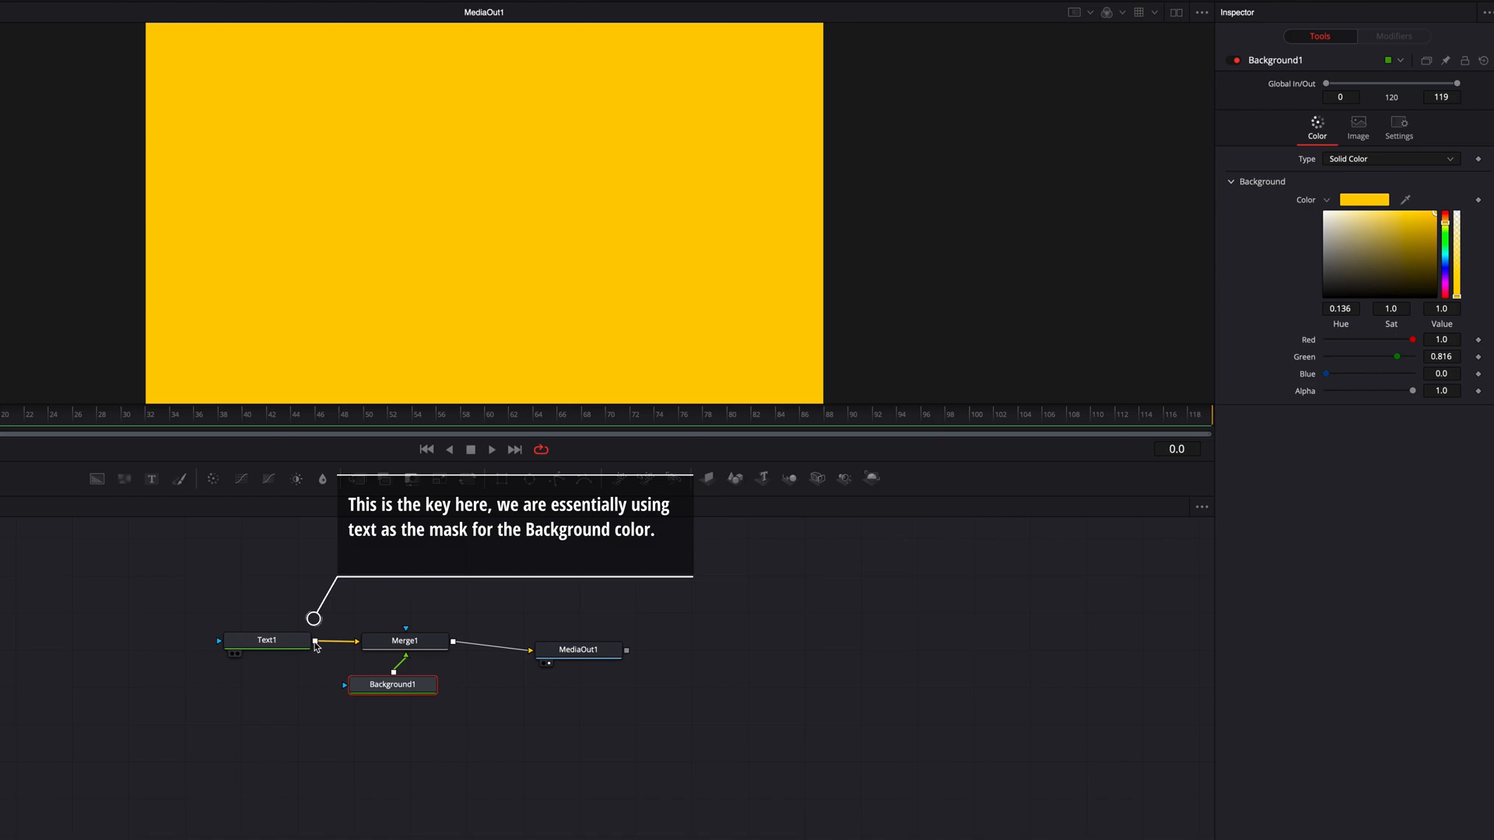
{"action": "left_click_drag", "start_coordinate": [315, 641], "coordinate": [346, 684]}
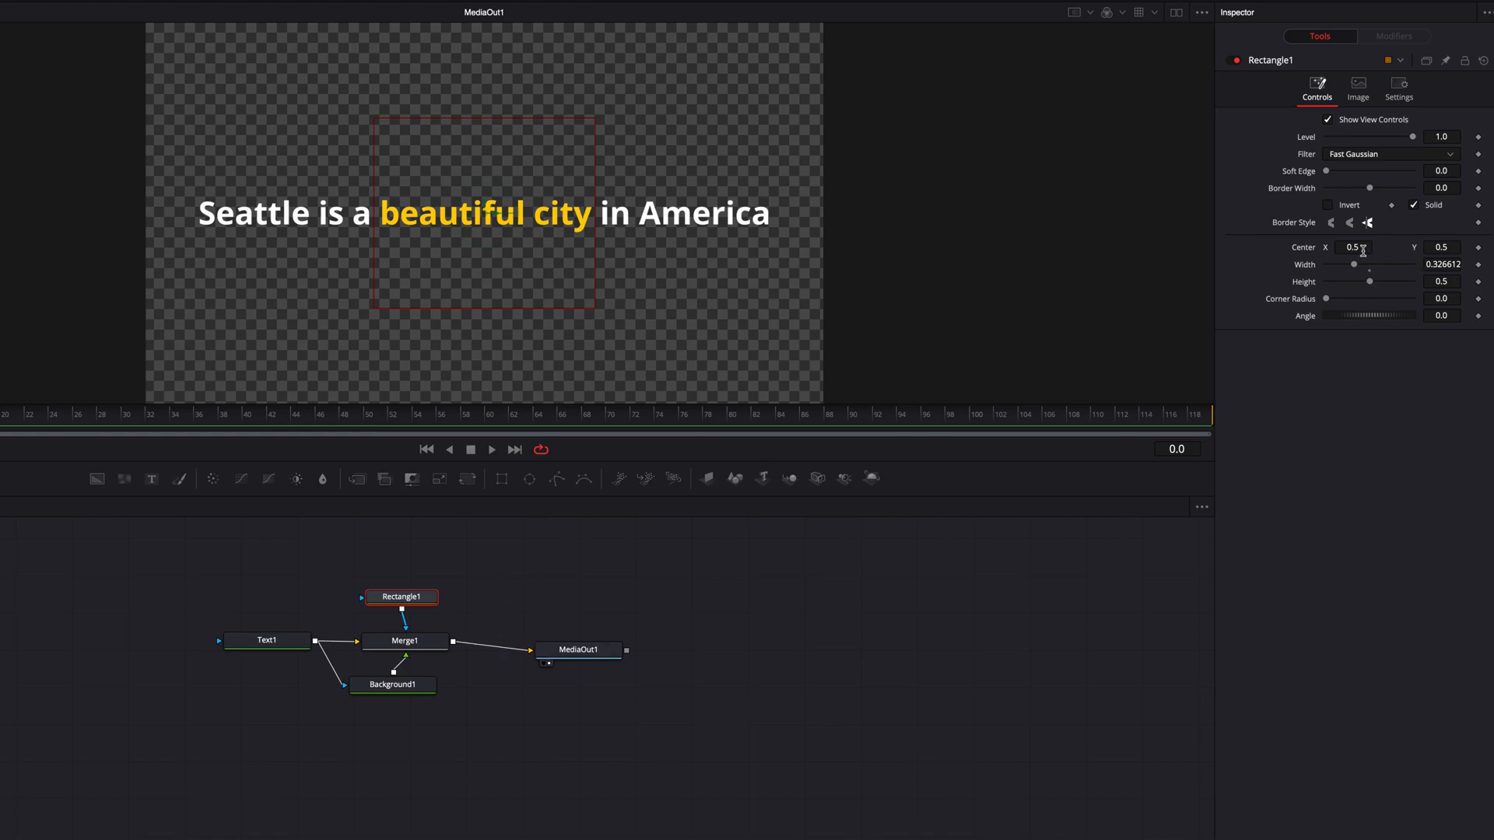
Step: Set the first rectangle mask's centre to 0.239 and width to 0.703 over "beautiful city"
{"action": "type", "text": "0.239"}
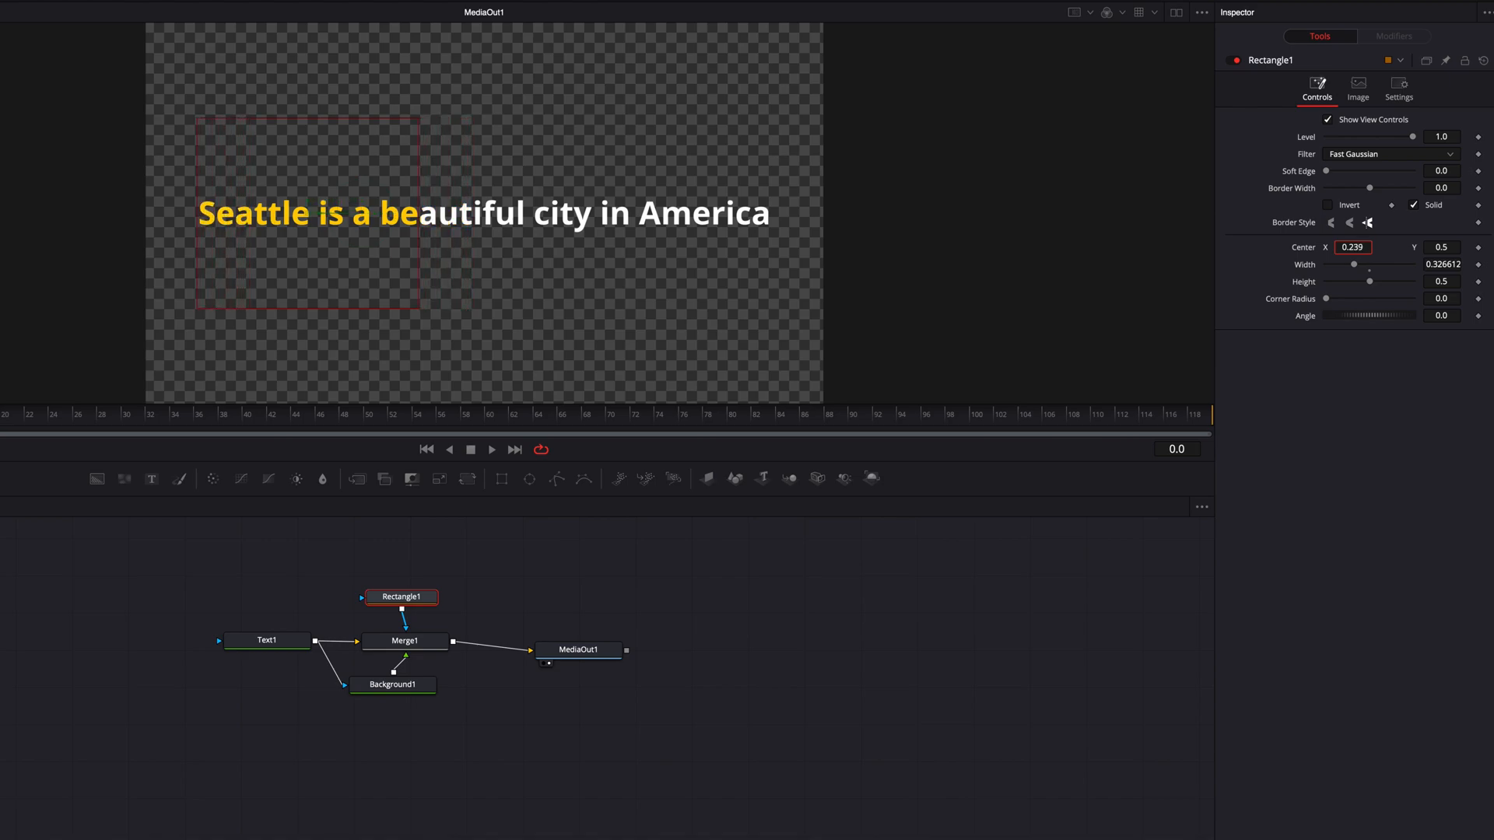
{"action": "type", "text": "0.703"}
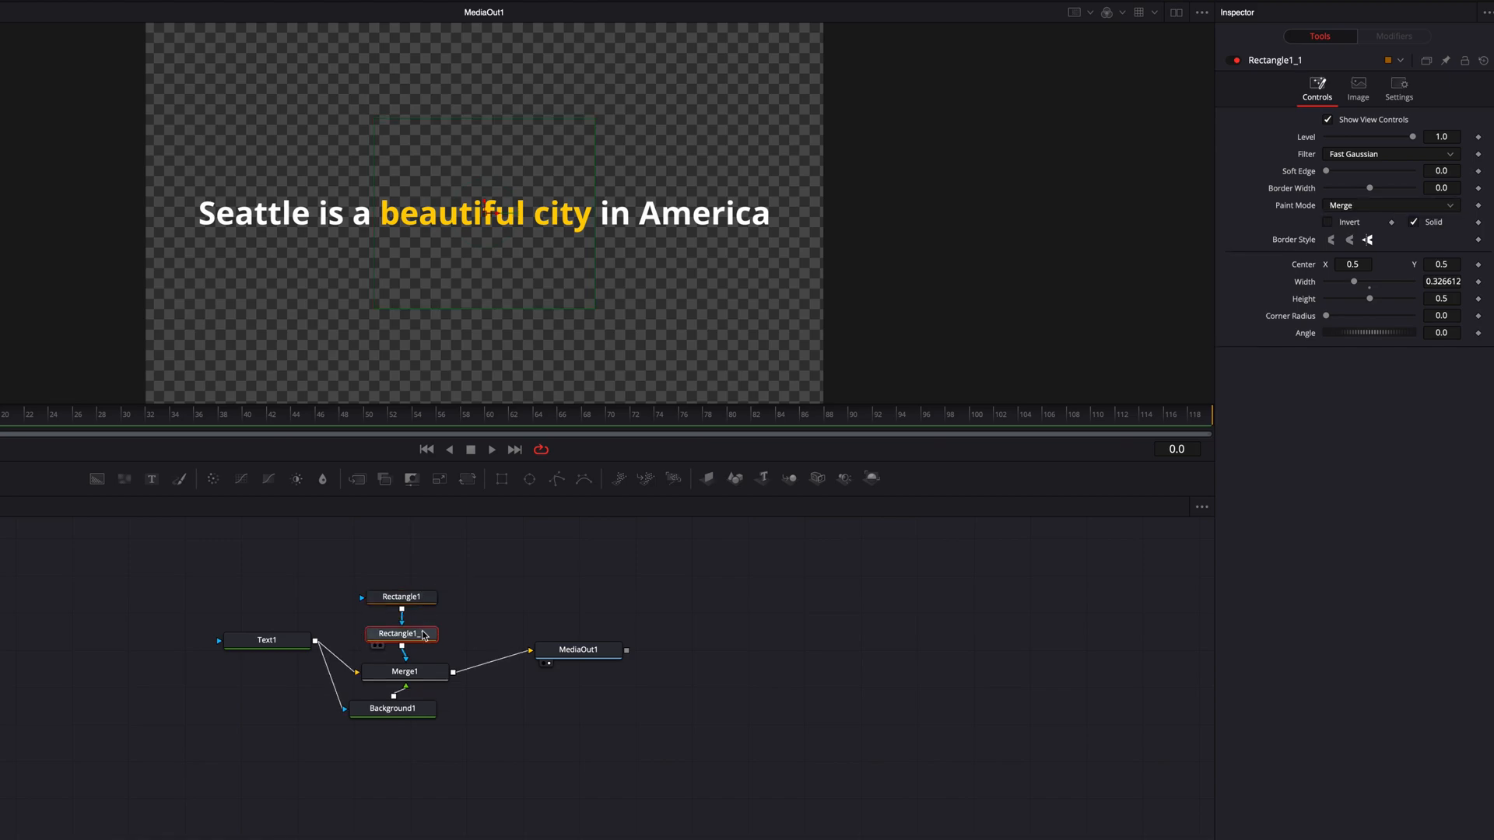
Step: Set Rectangle1_1 to Minimum paint mode with centre 0.344 and width 0.723
{"action": "left_click", "coordinate": [1391, 206]}
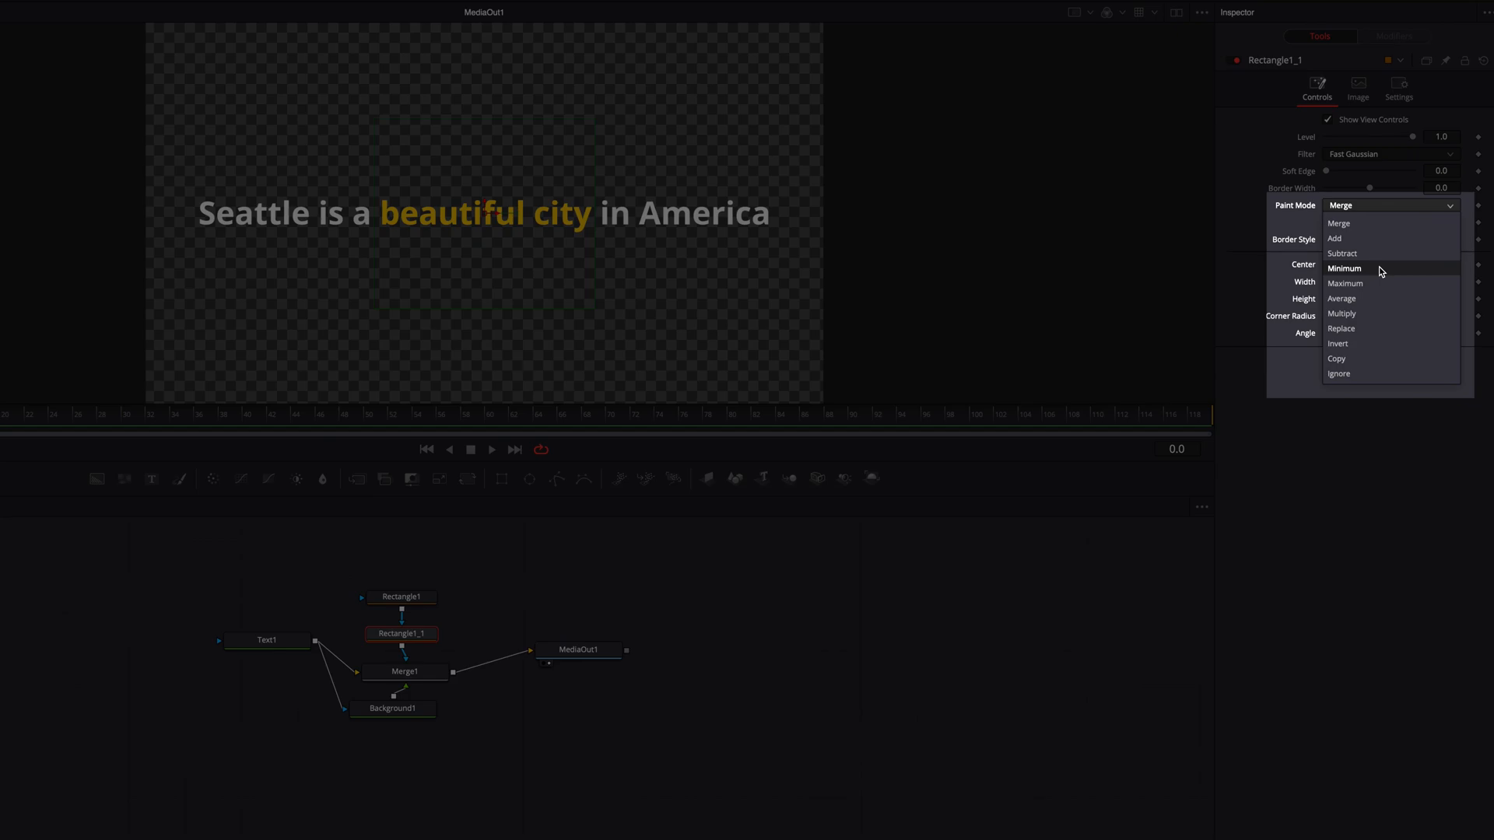
{"action": "left_click", "coordinate": [1345, 268]}
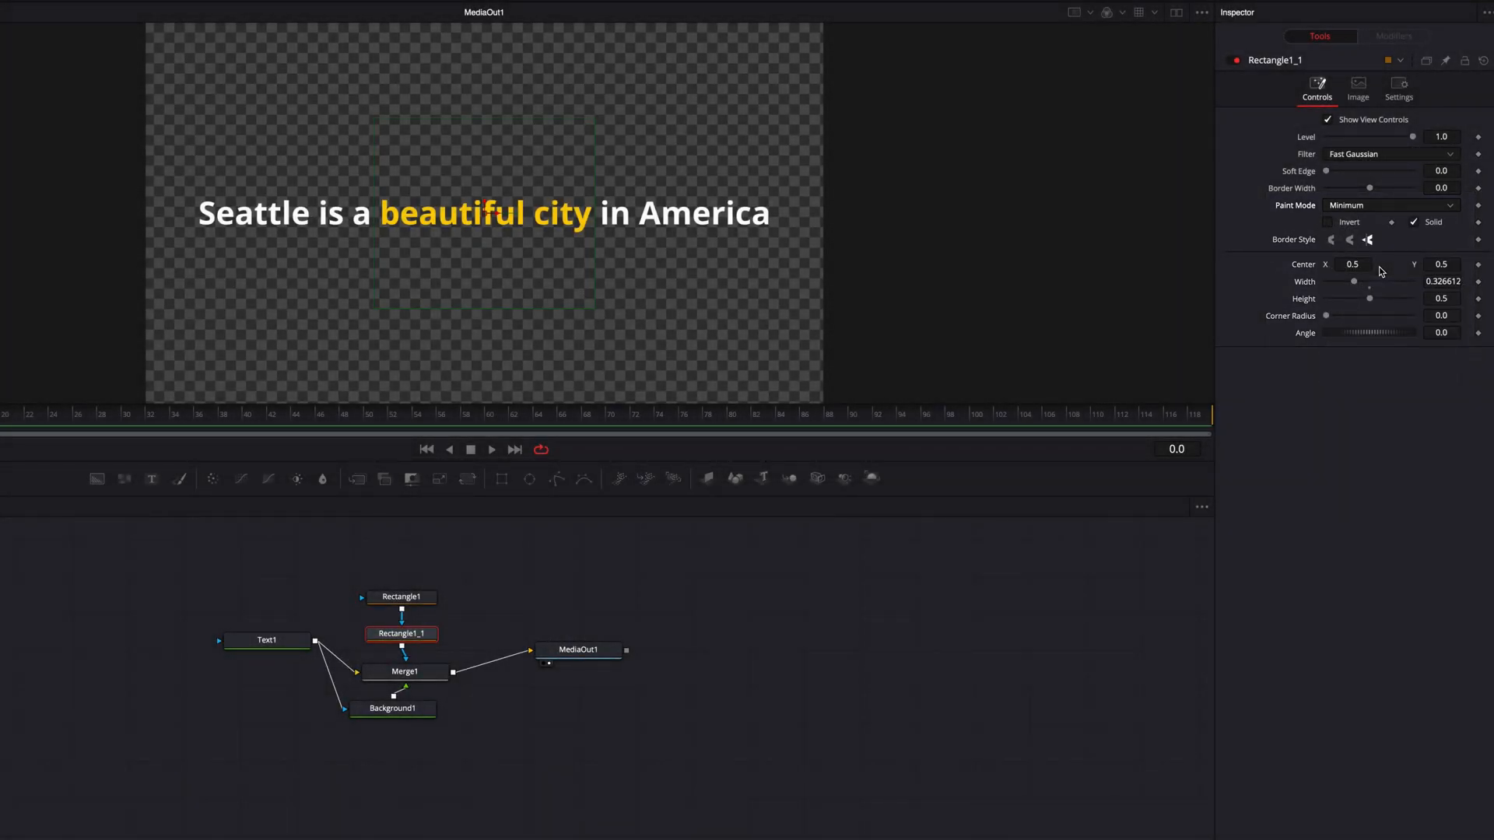
{"action": "type", "text": "0.344"}
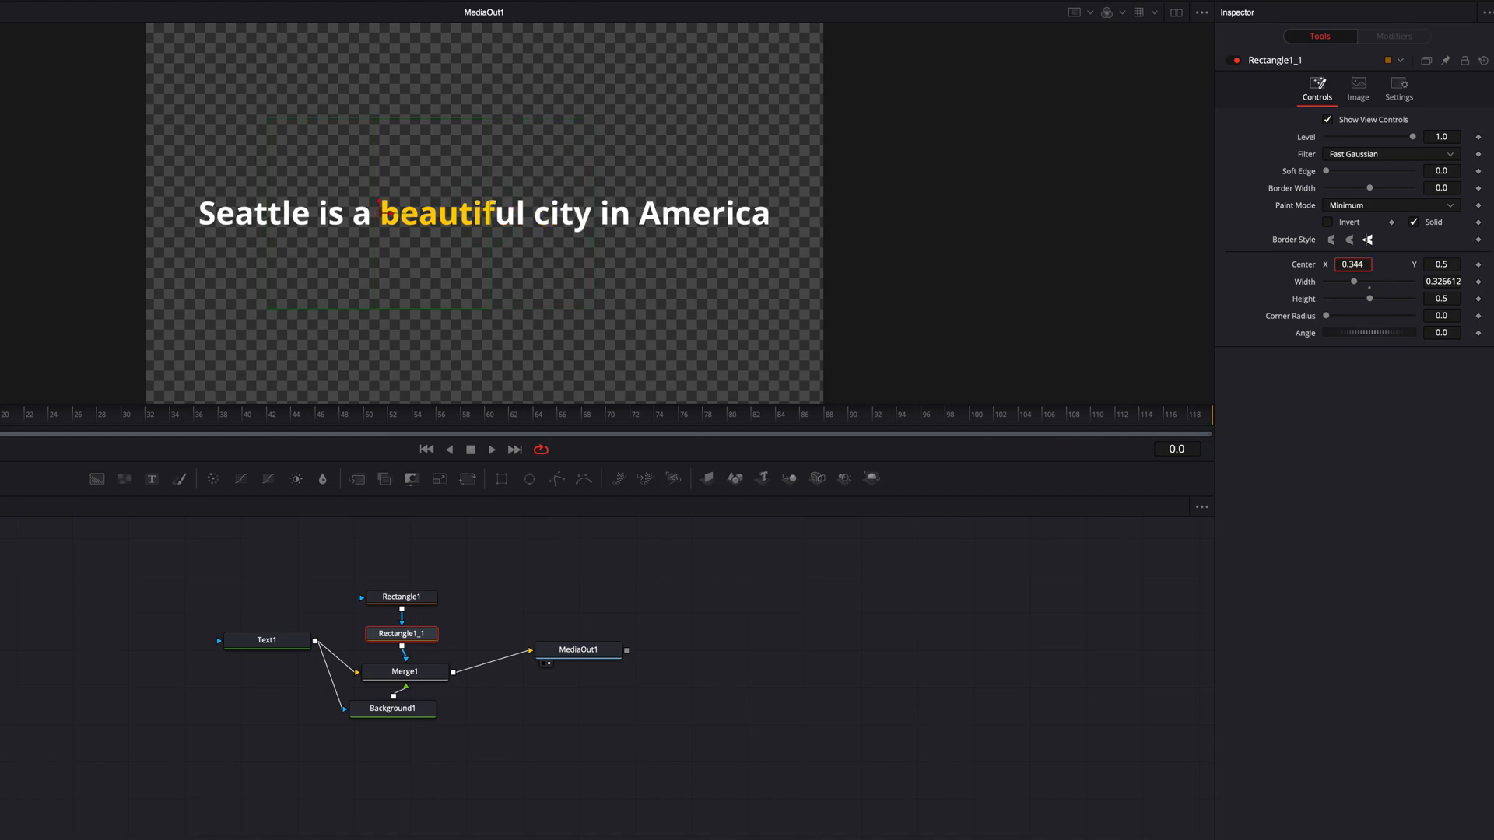
{"action": "type", "text": "0.723"}
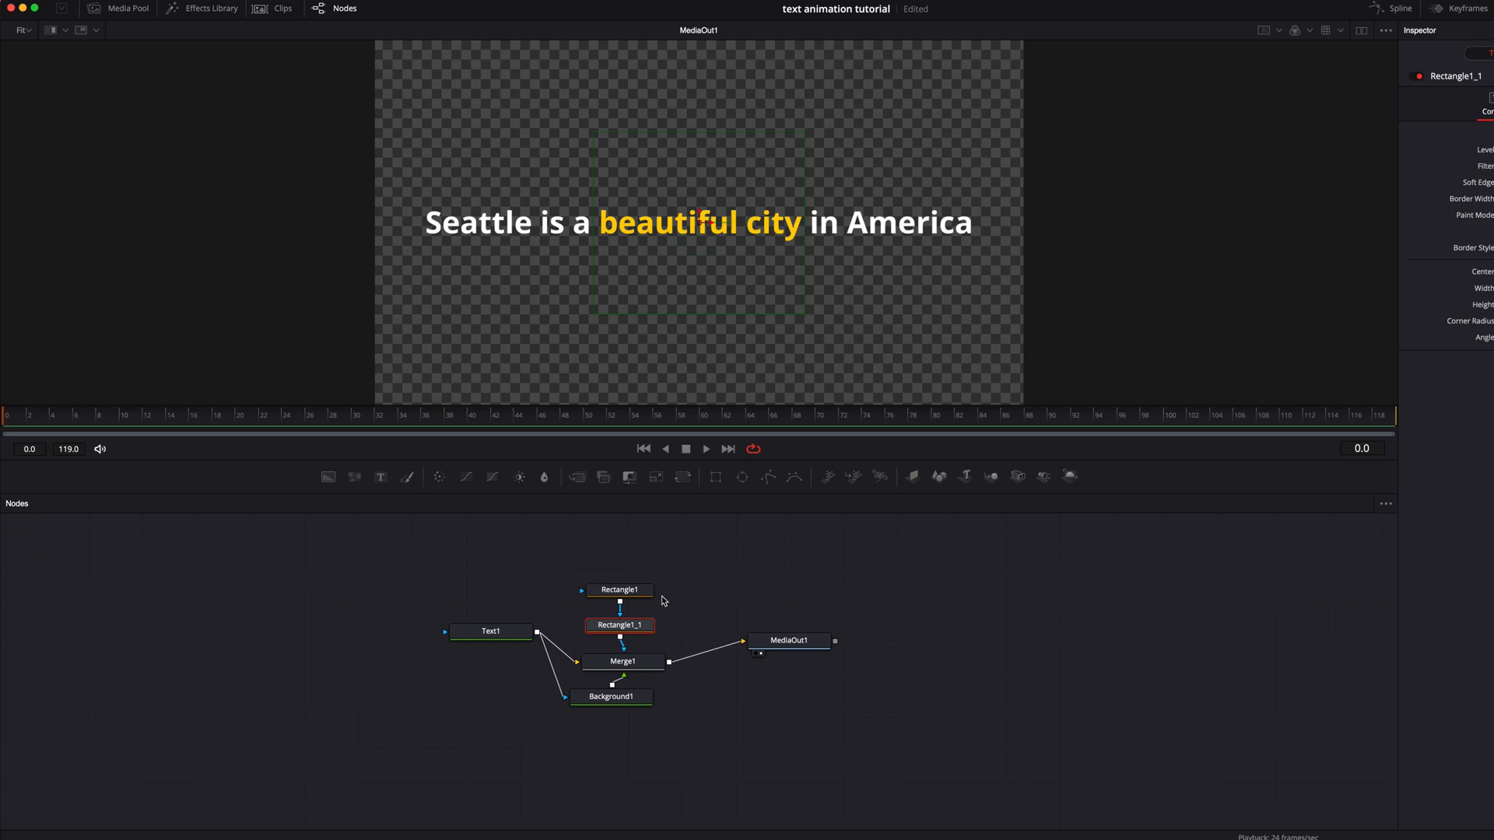
Step: Keyframe the second mask's Center X to 0.169 at frame 24 so the sentence shows white
{"action": "left_click", "coordinate": [285, 414]}
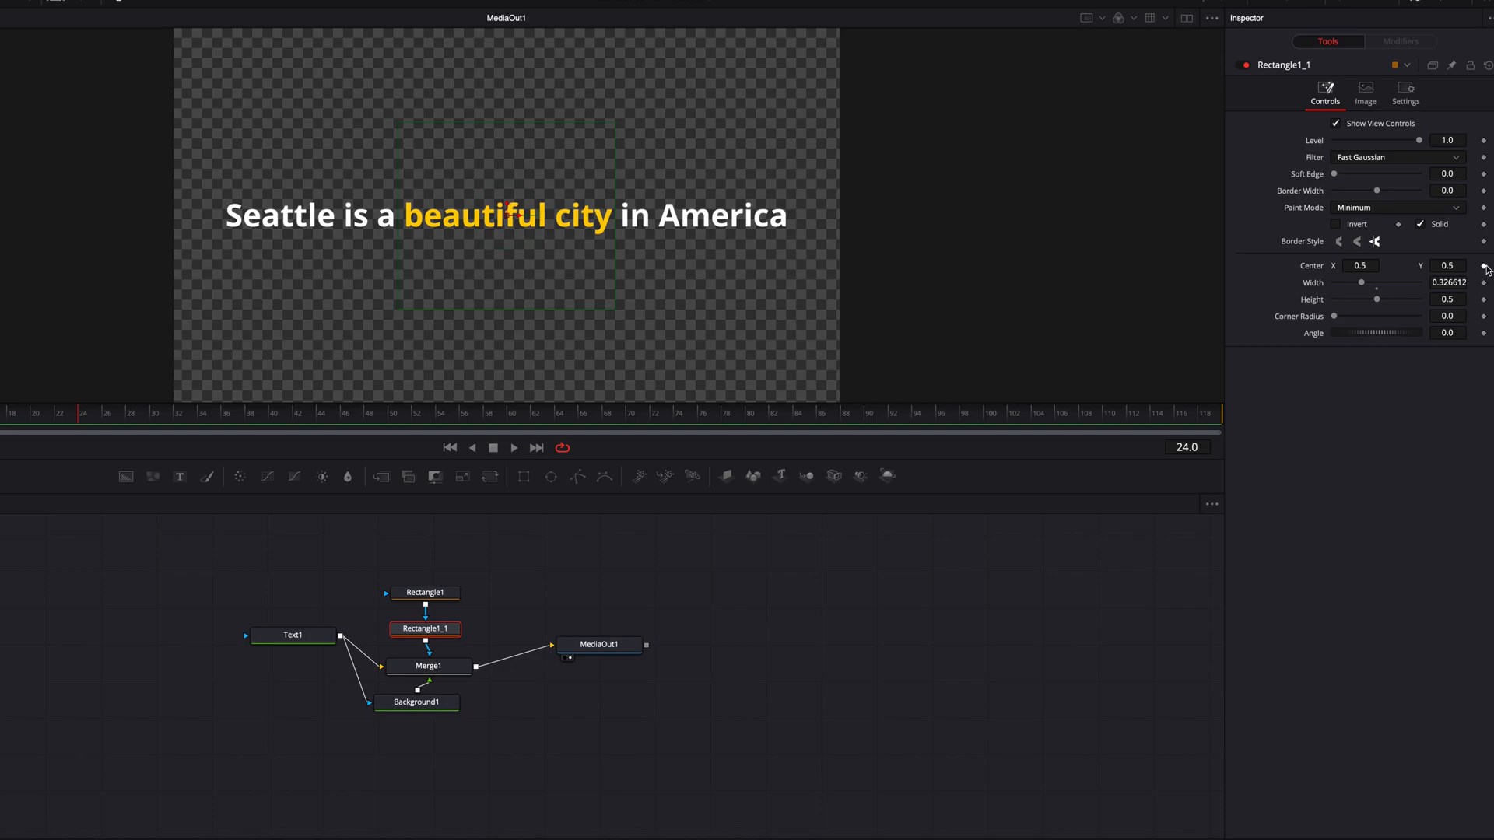
{"action": "left_click", "coordinate": [372, 413]}
{"action": "type", "text": "0.229"}
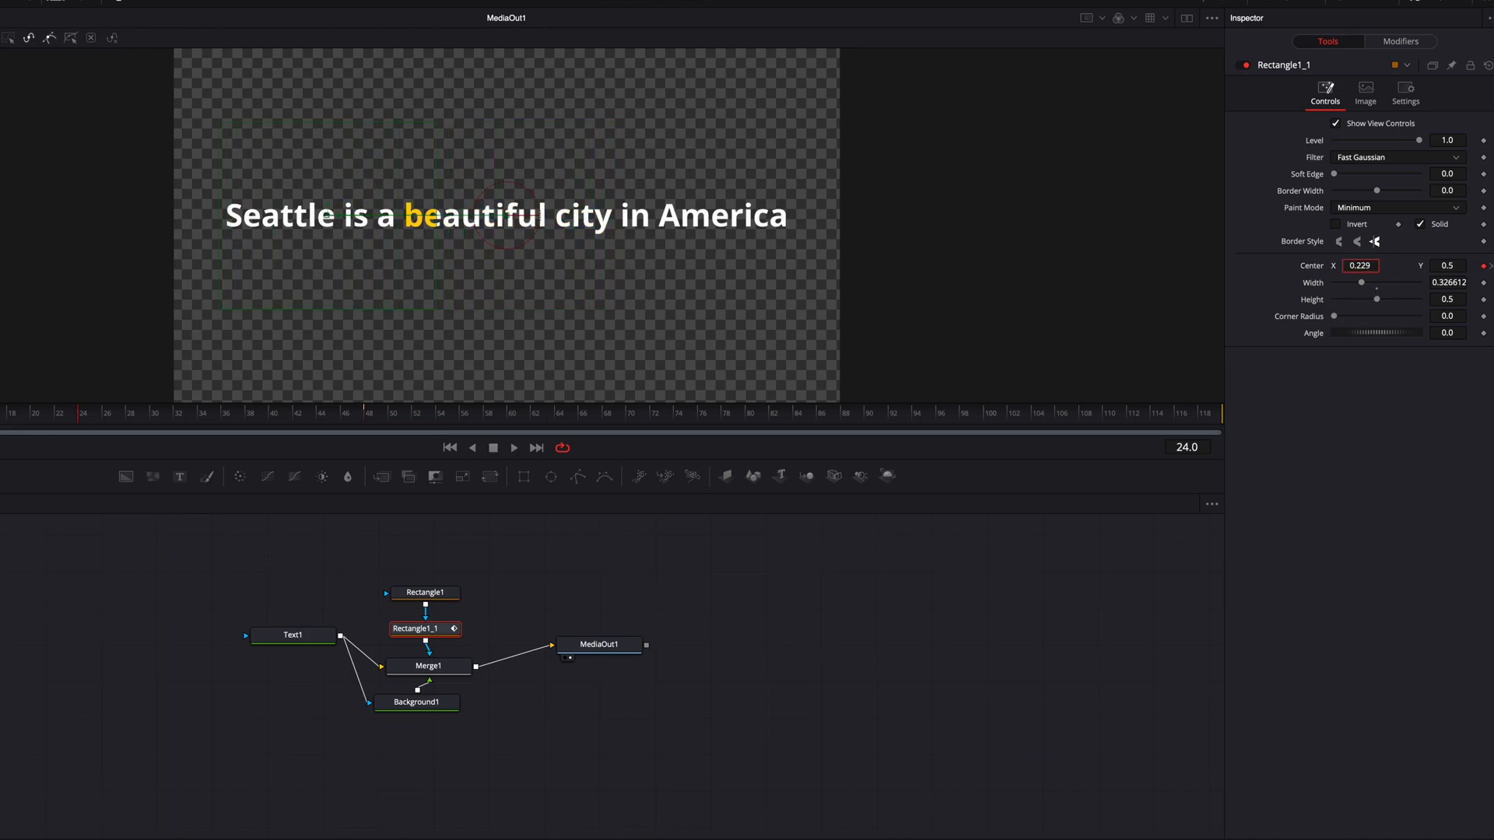
{"action": "type", "text": "0.169"}
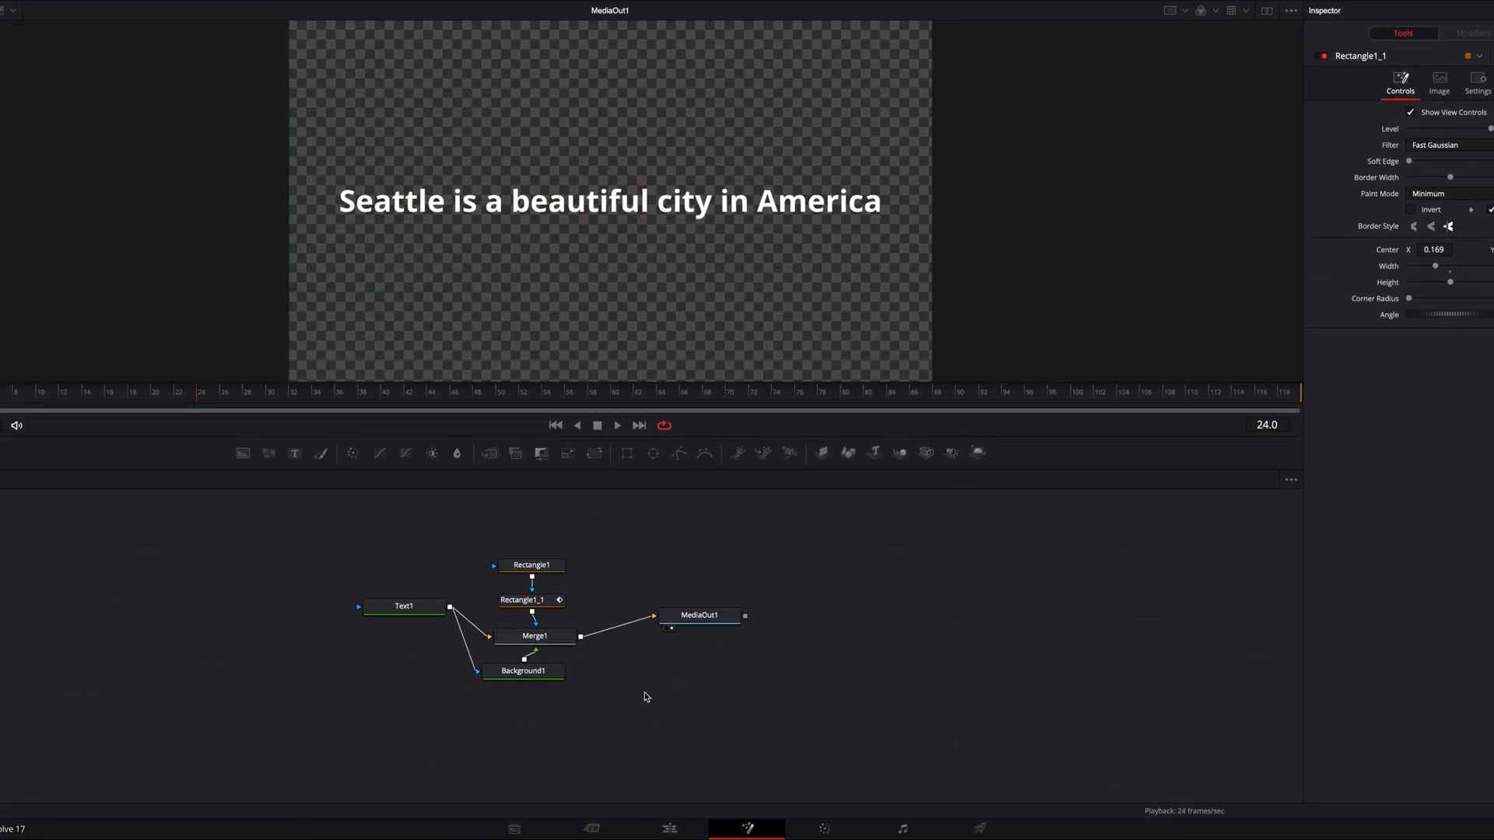
{"action": "left_click", "coordinate": [668, 828]}
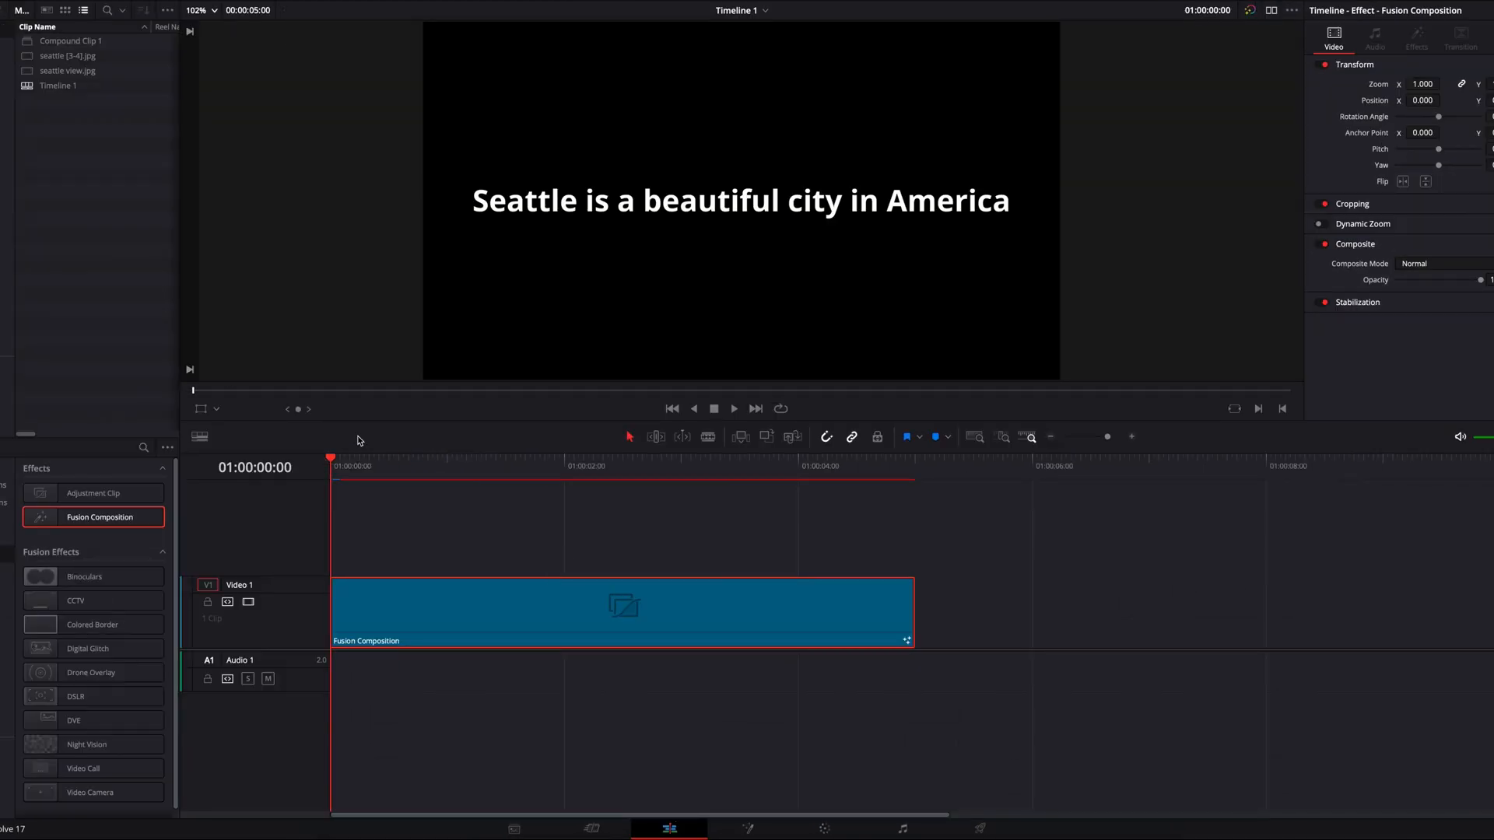
{"action": "left_click", "coordinate": [733, 410]}
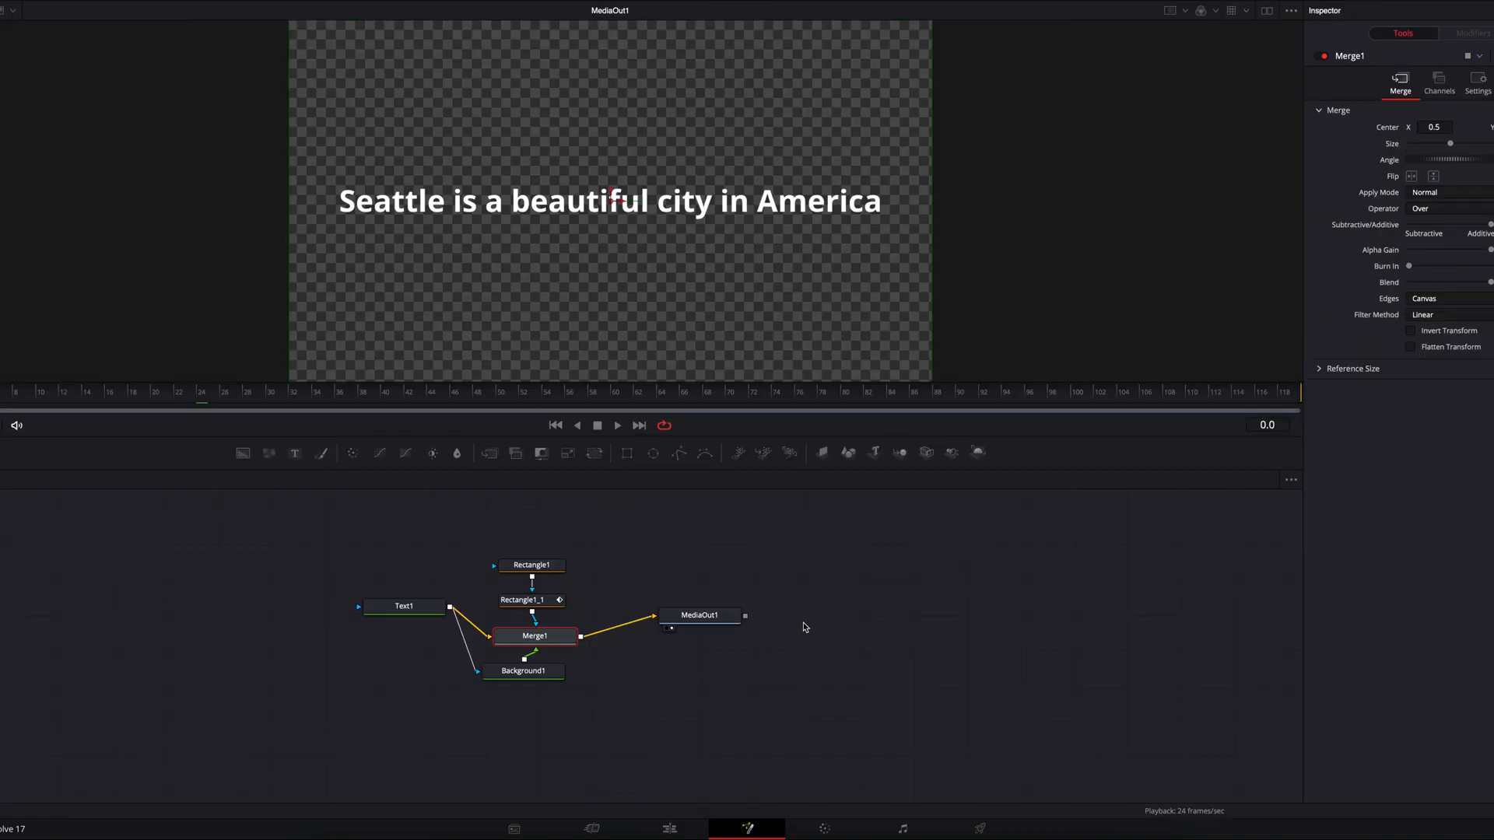
Step: Connect the pasted wipe chain after Merge1 and set its rectangle values 0.011, -0.163, 0.5, 0.219, 0.09
{"action": "left_click_drag", "start_coordinate": [700, 615], "coordinate": [871, 618]}
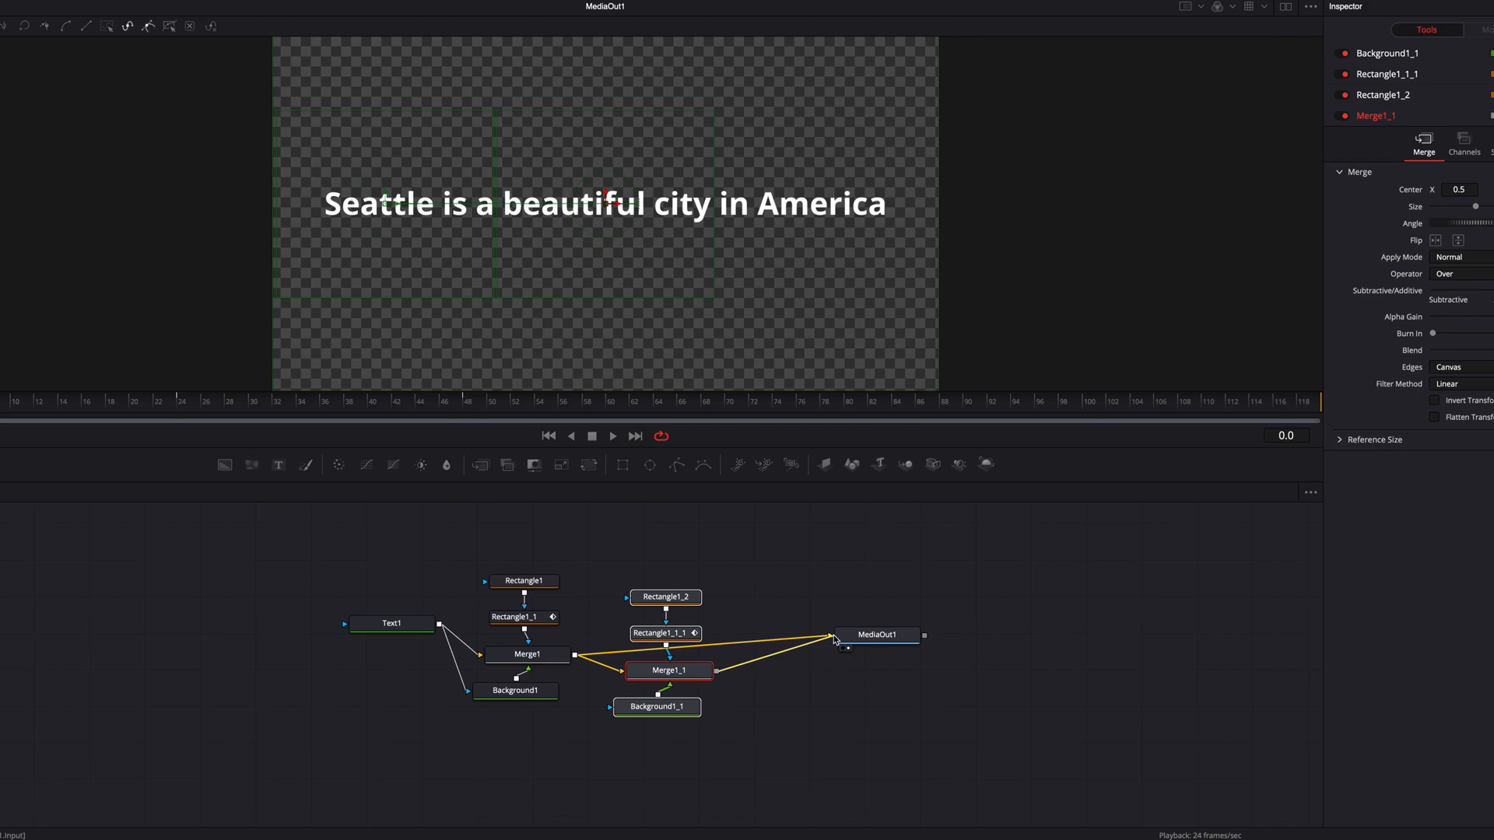
{"action": "left_click", "coordinate": [664, 634]}
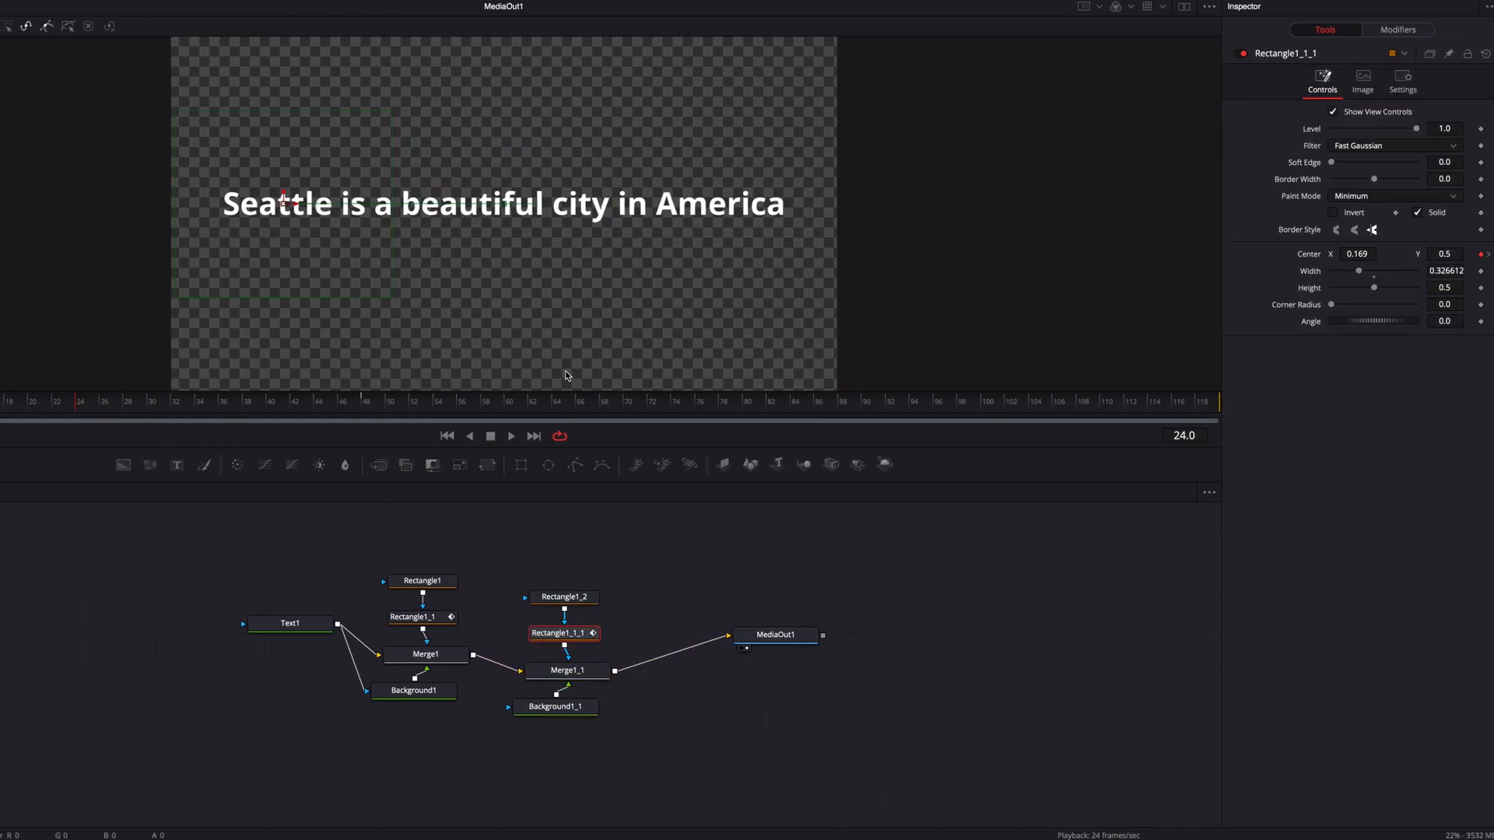
{"action": "type", "text": "0.011"}
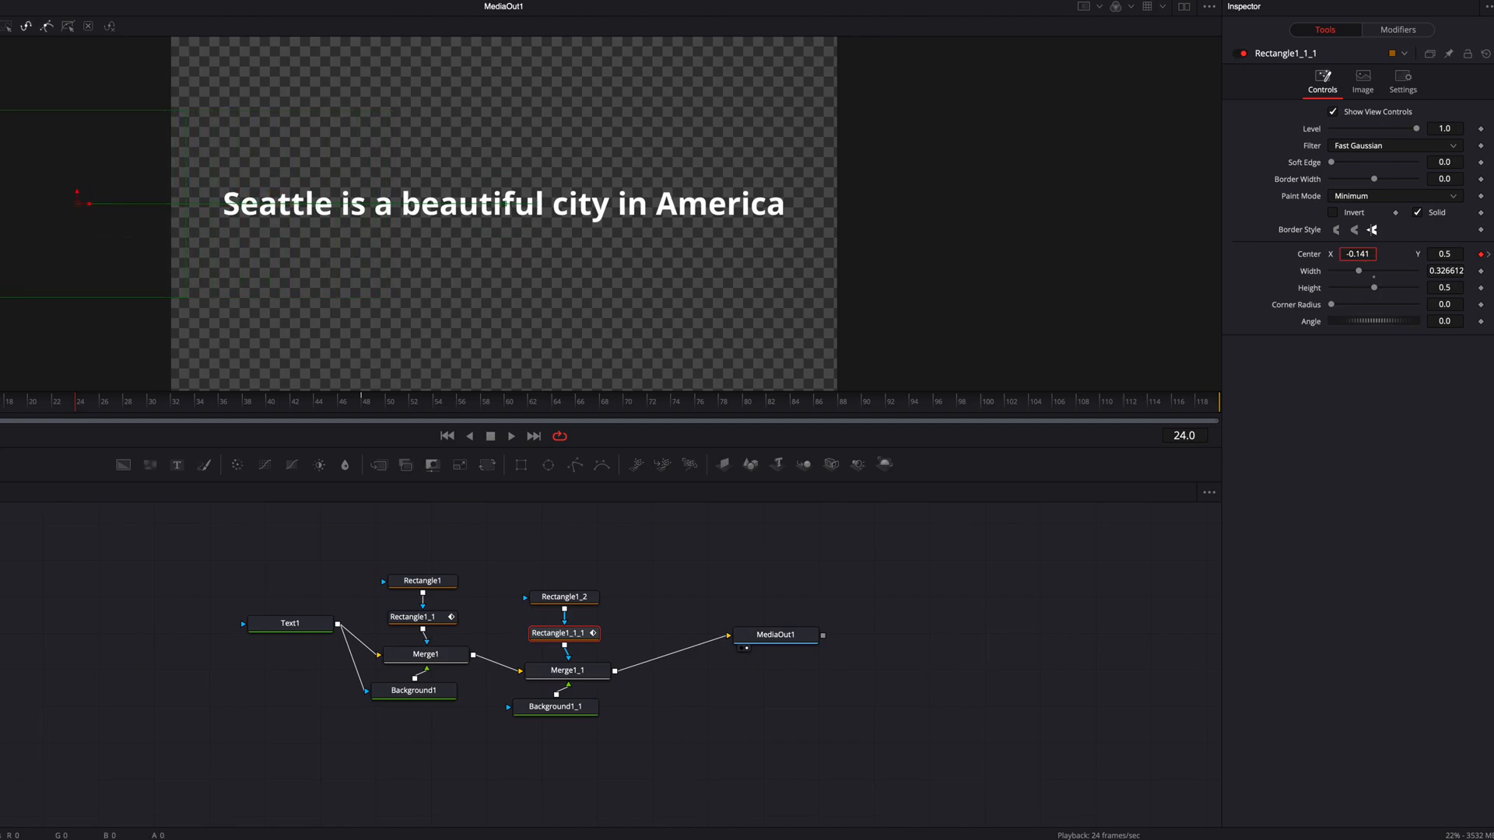
{"action": "type", "text": "-0.163"}
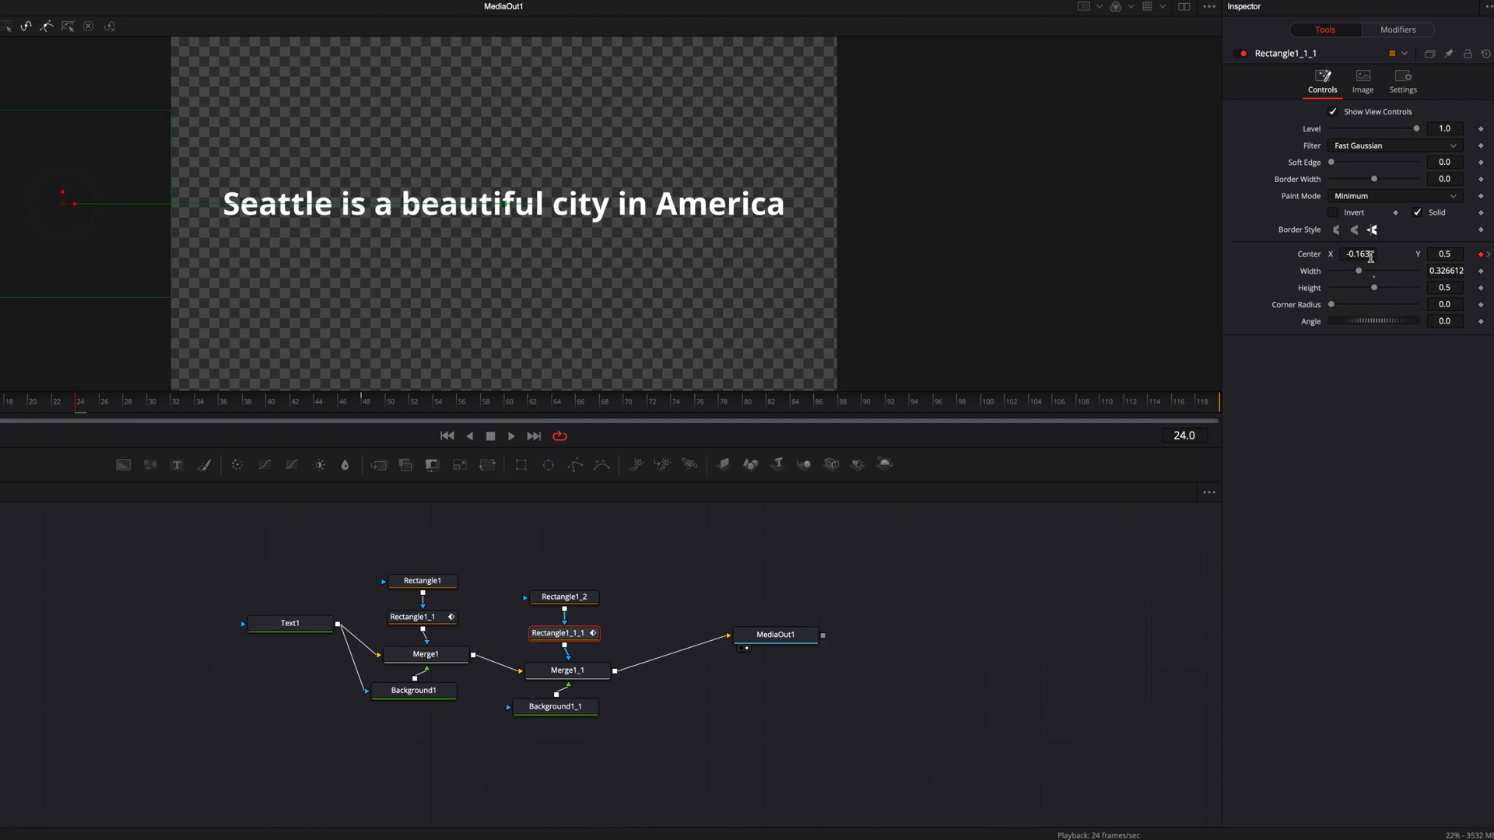
{"action": "type", "text": "0.5"}
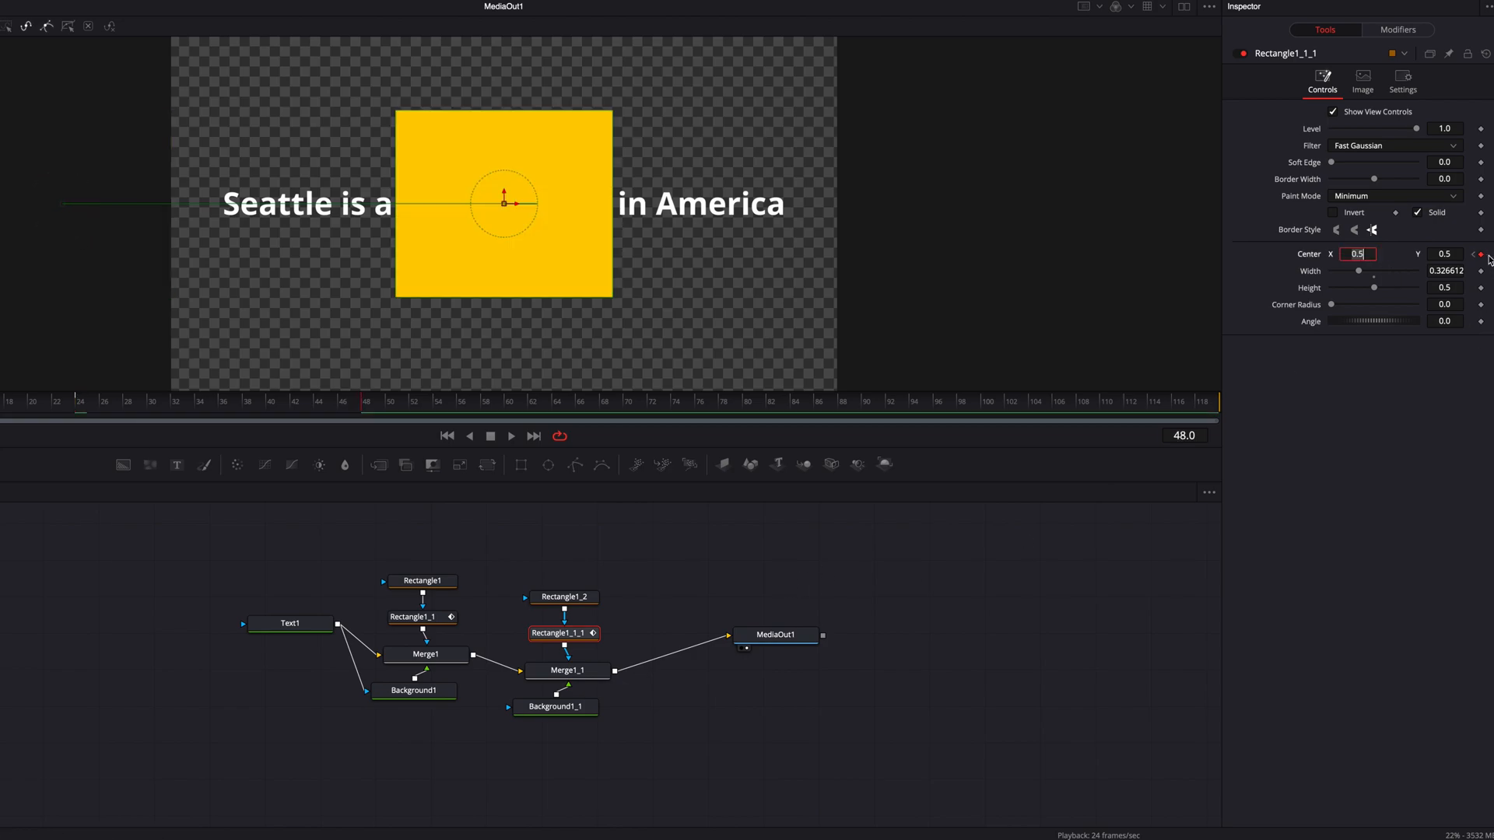
{"action": "type", "text": "0.219"}
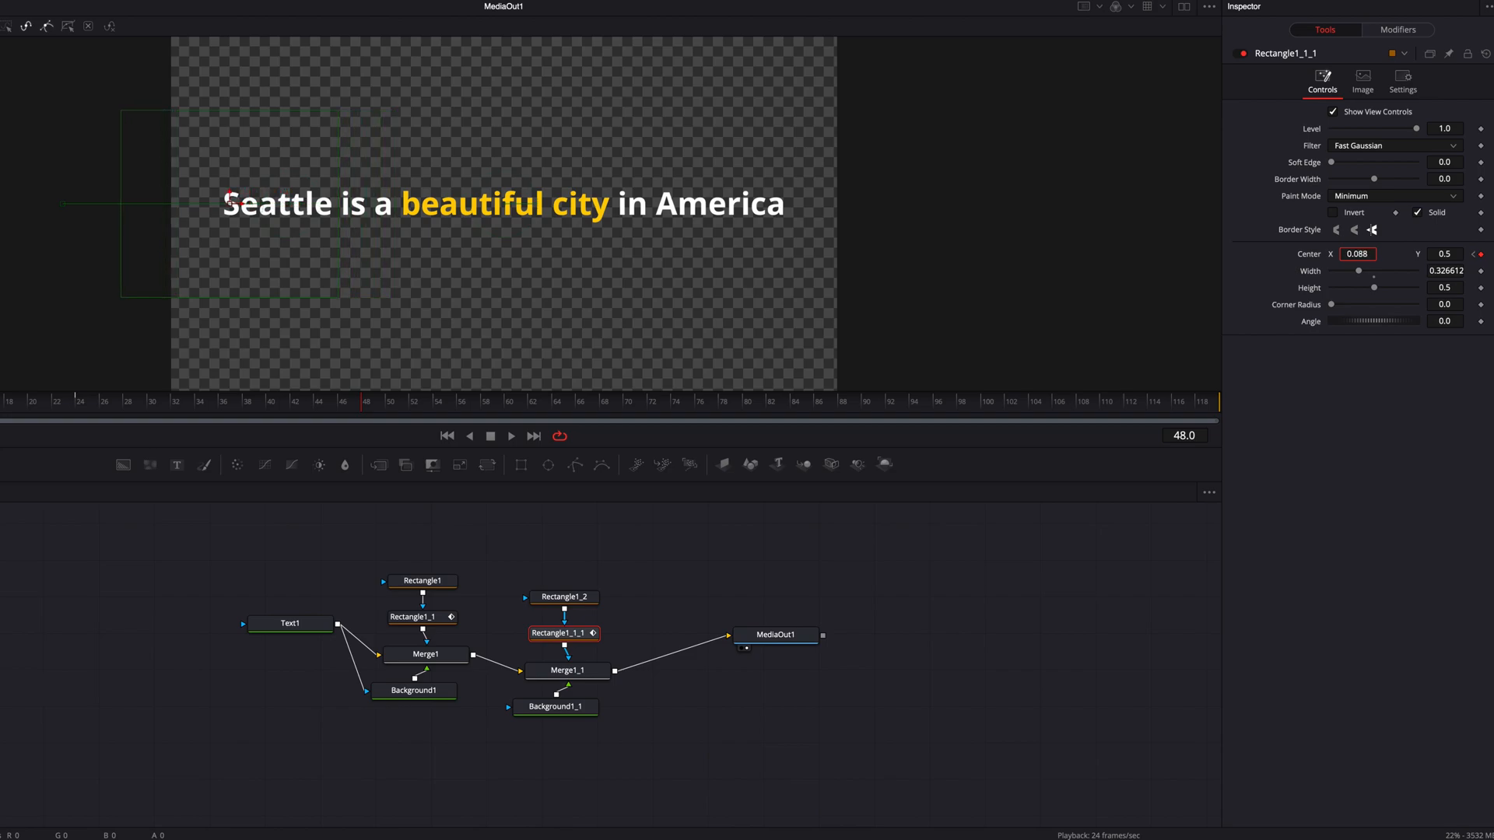
{"action": "type", "text": "0.09"}
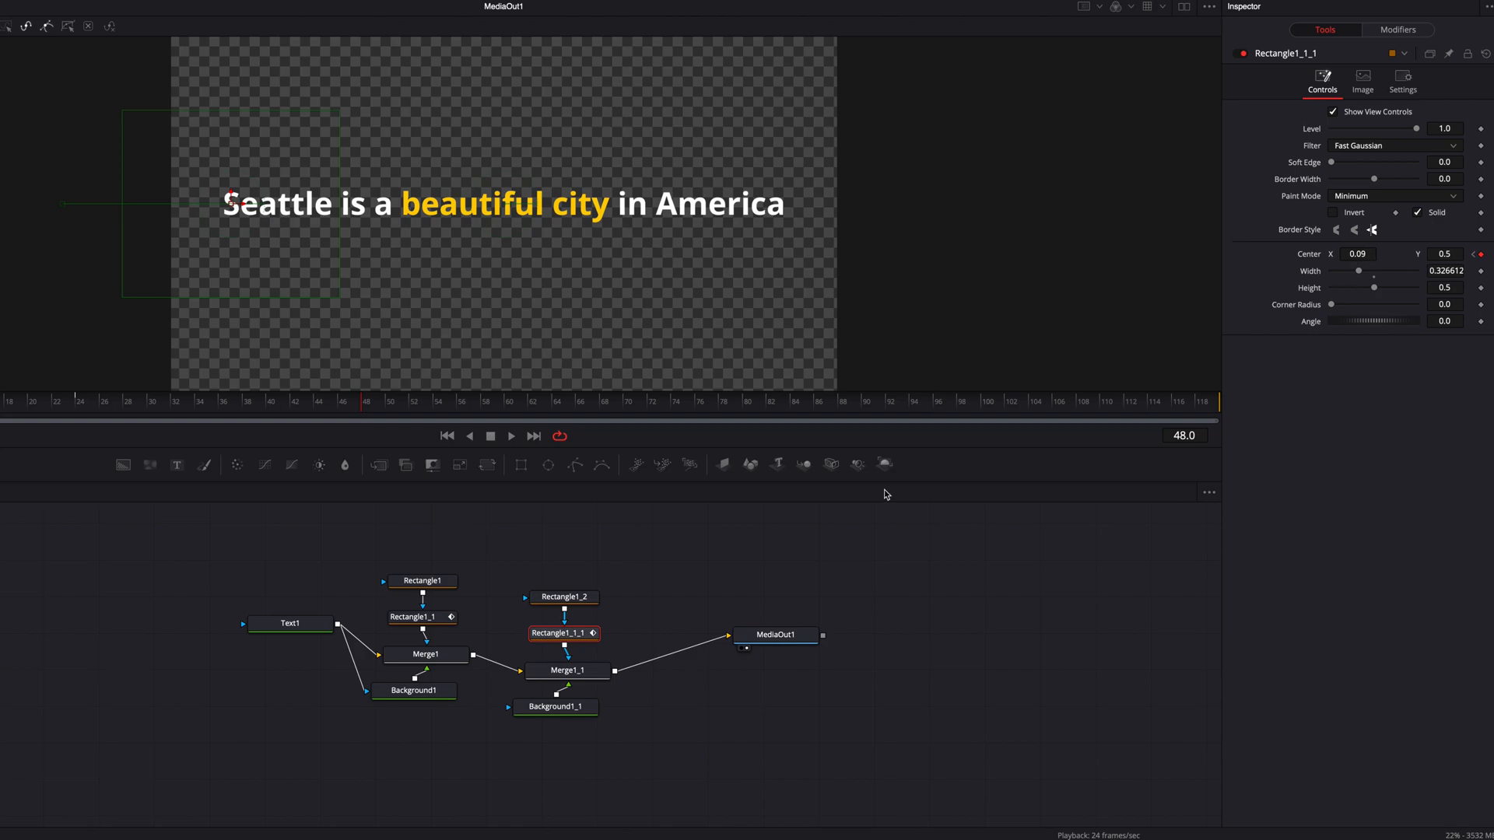
Step: Move the other copied rectangle so the highlight block sits over the word Seattle
{"action": "left_click", "coordinate": [564, 596]}
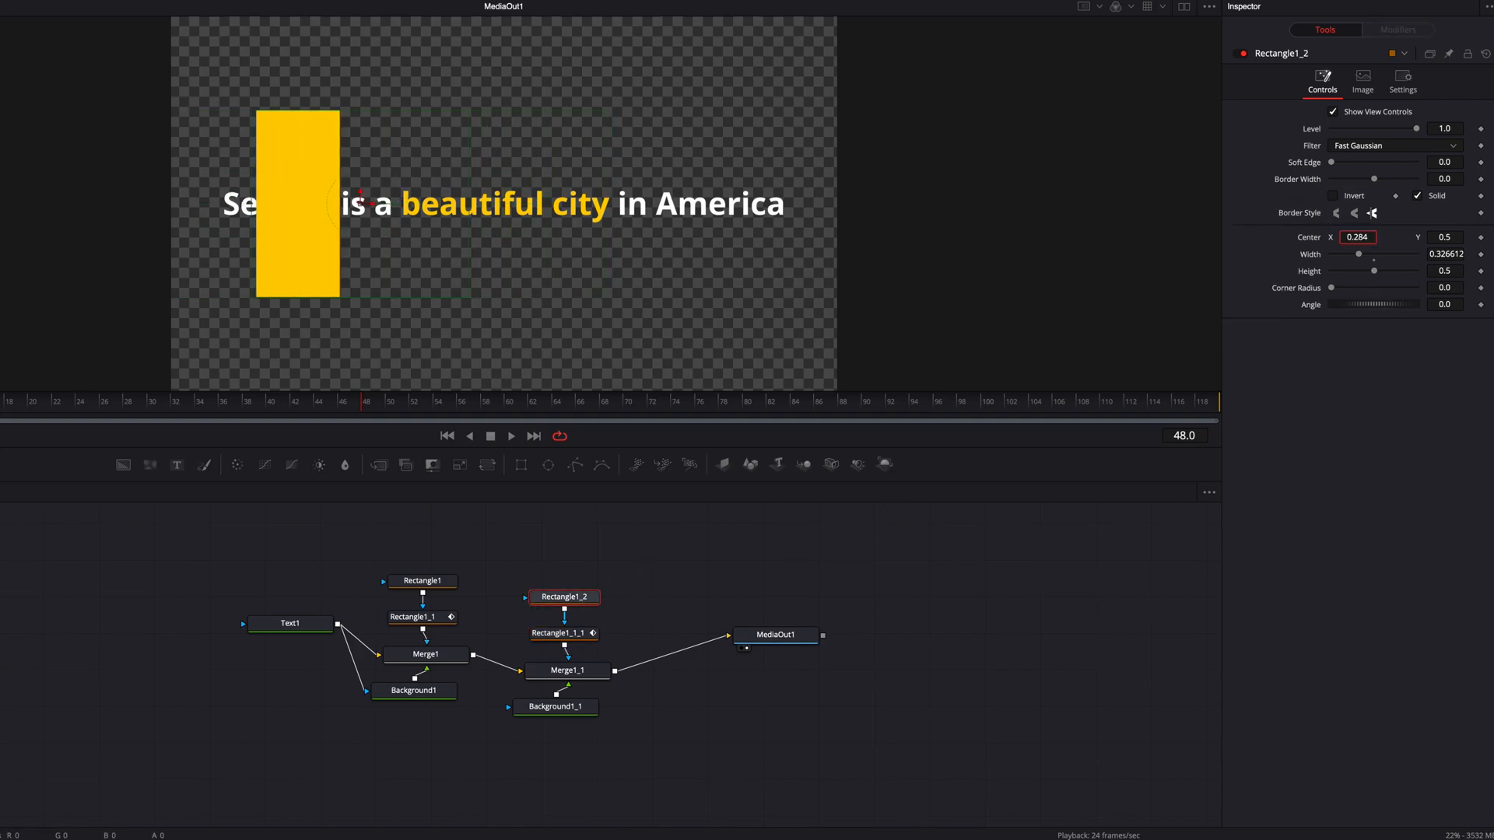
{"action": "left_click_drag", "start_coordinate": [297, 203], "coordinate": [229, 202]}
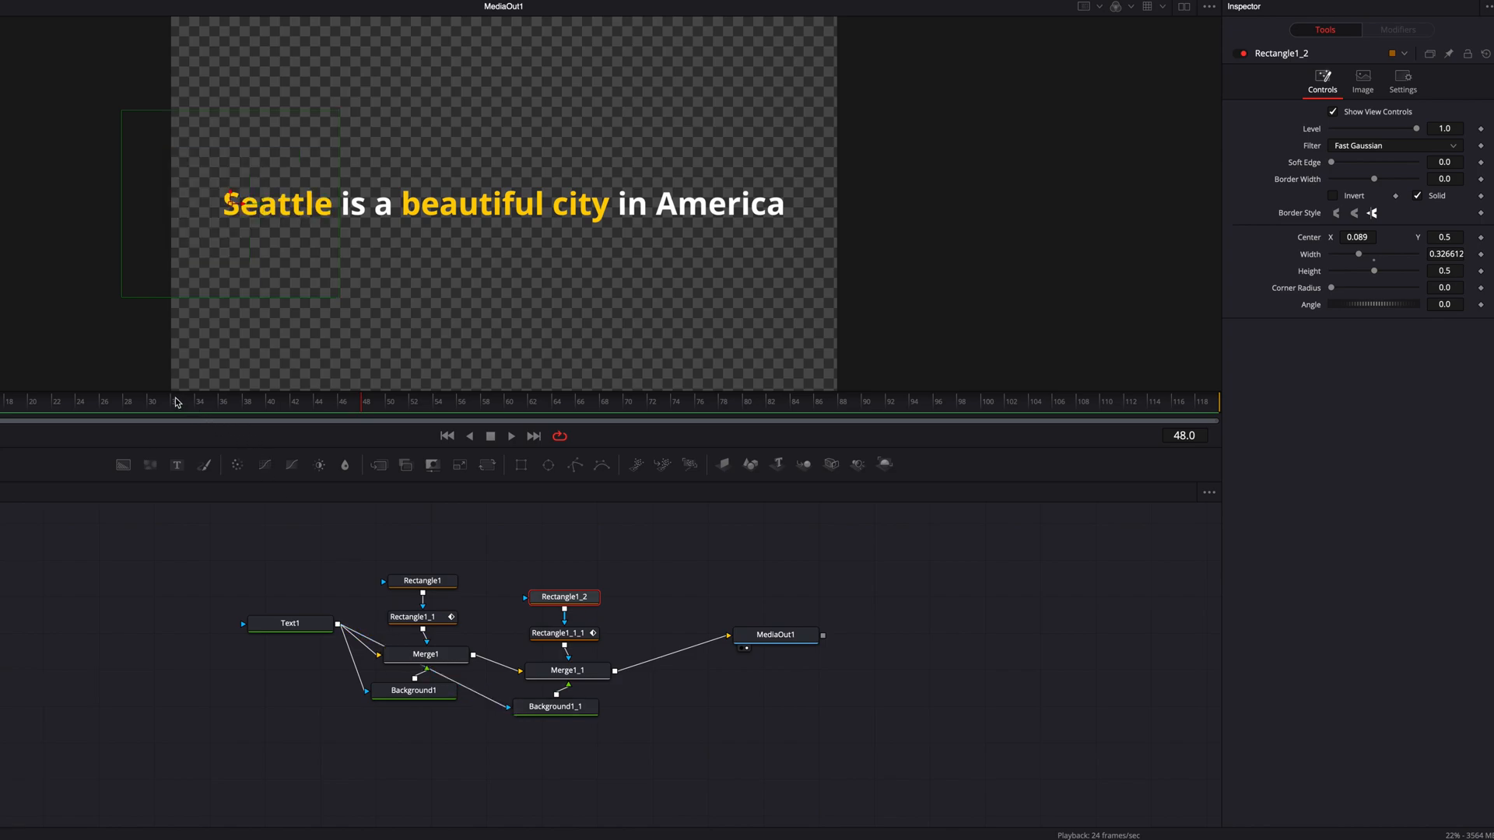
{"action": "left_click", "coordinate": [145, 400]}
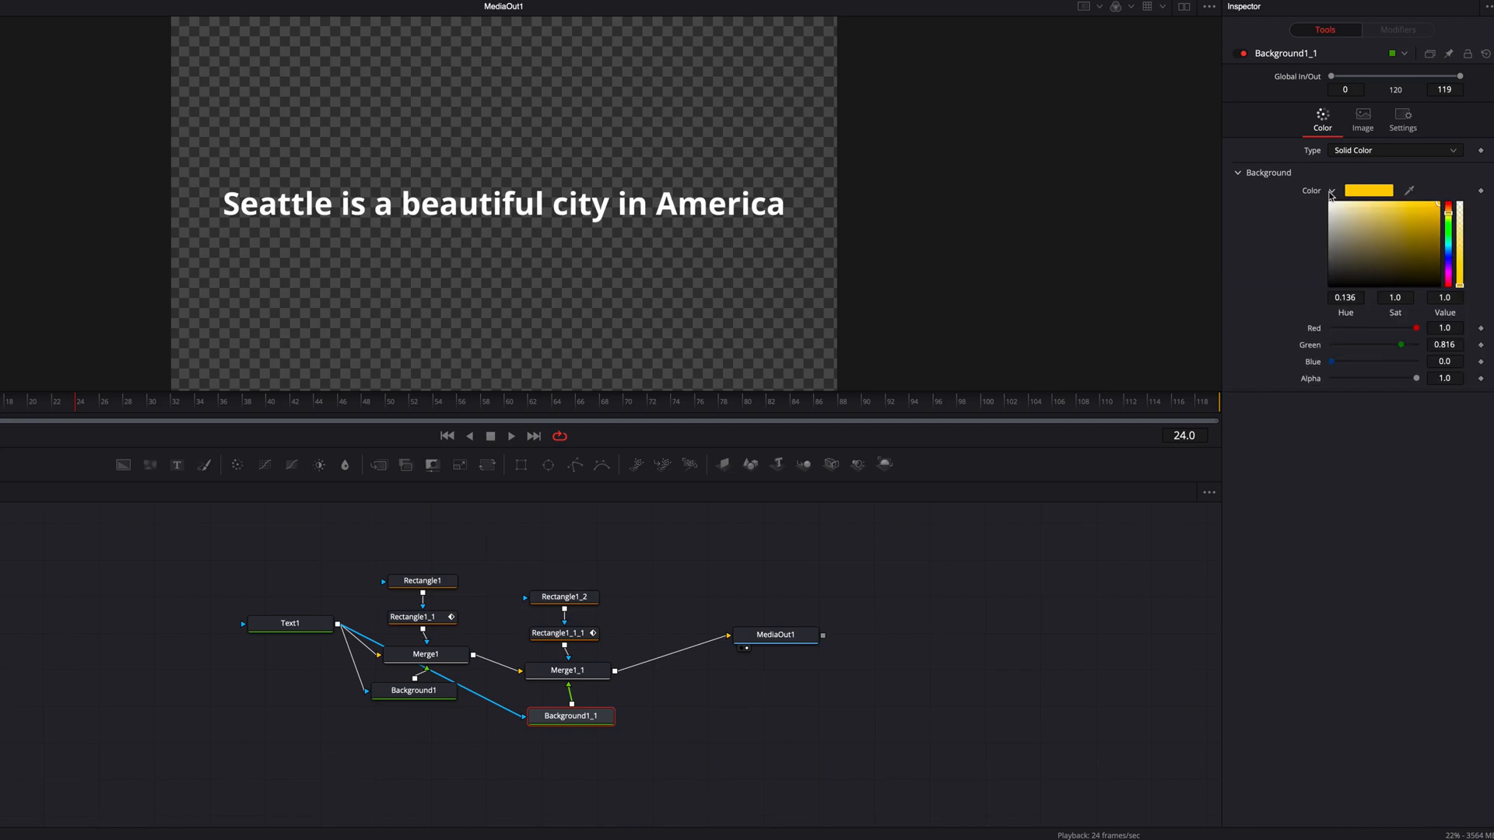
Step: Set Background1_1's colour to orange for the Seattle highlight
{"action": "left_click", "coordinate": [271, 400]}
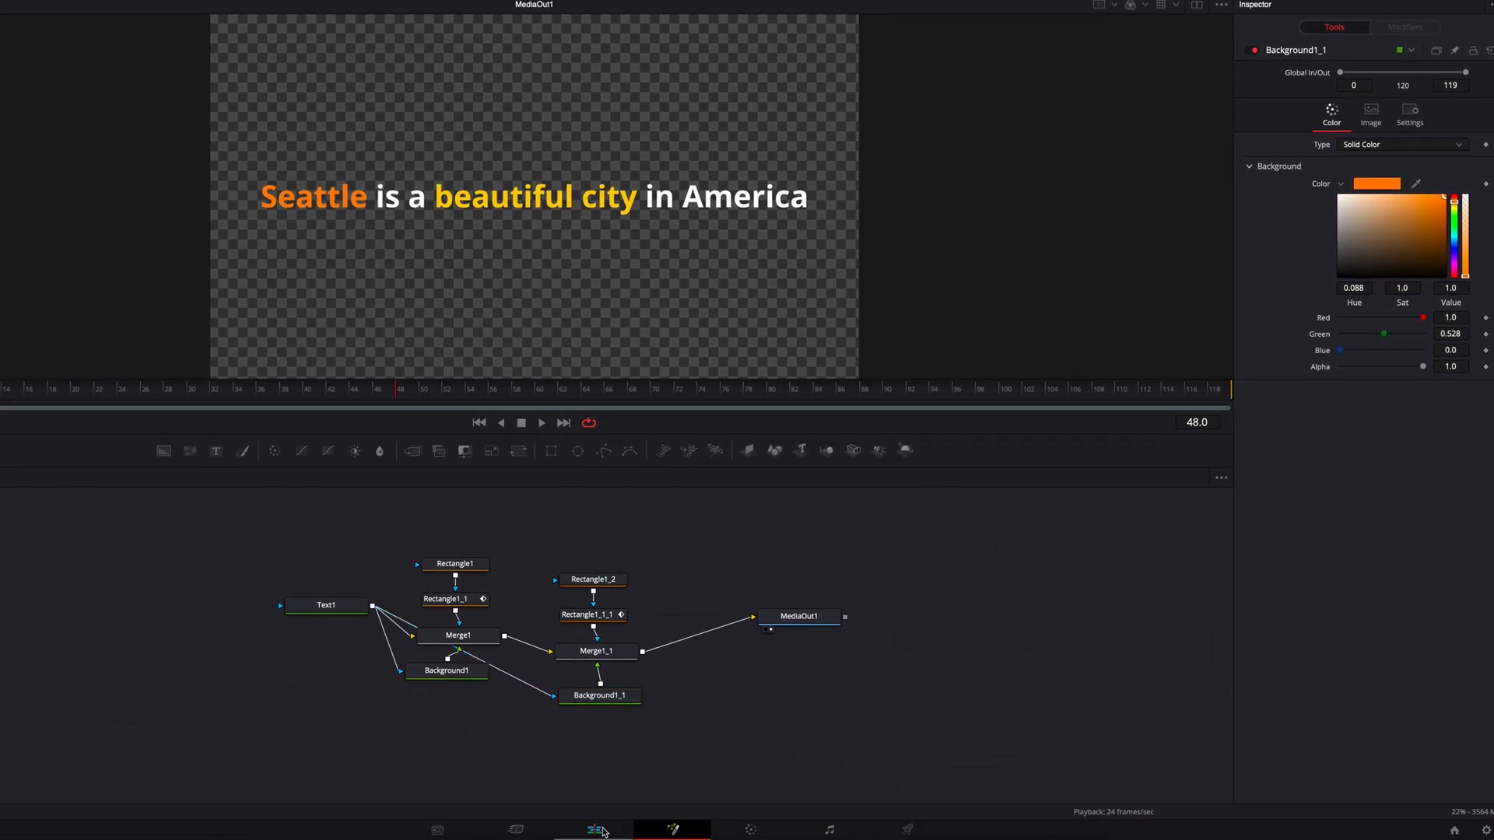
Step: On the Edit page, raise the composition's Position Y to 324 over the skyline clip and play it
{"action": "left_click", "coordinate": [593, 830]}
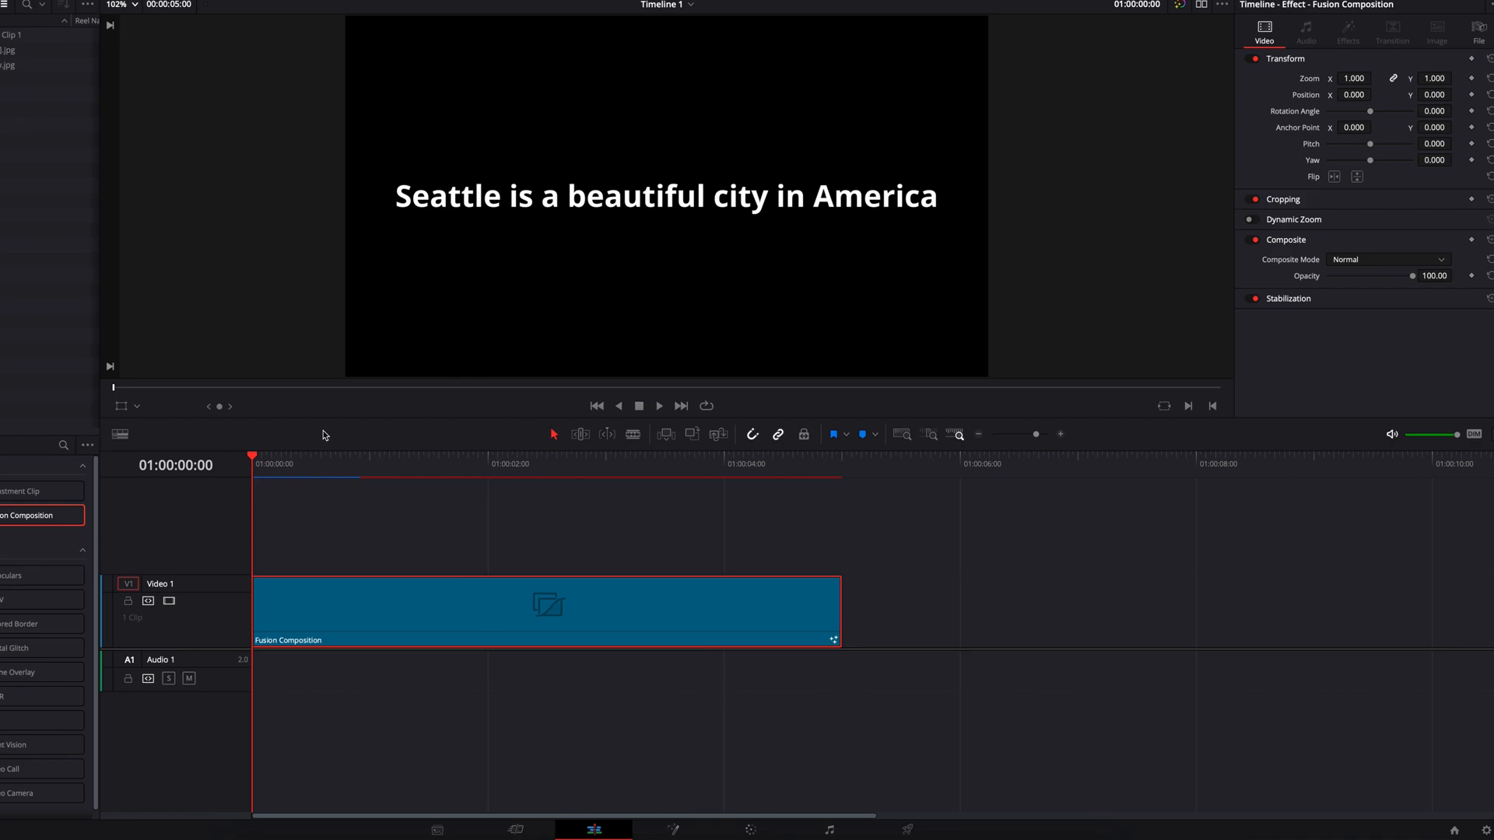
{"action": "left_click", "coordinate": [660, 406]}
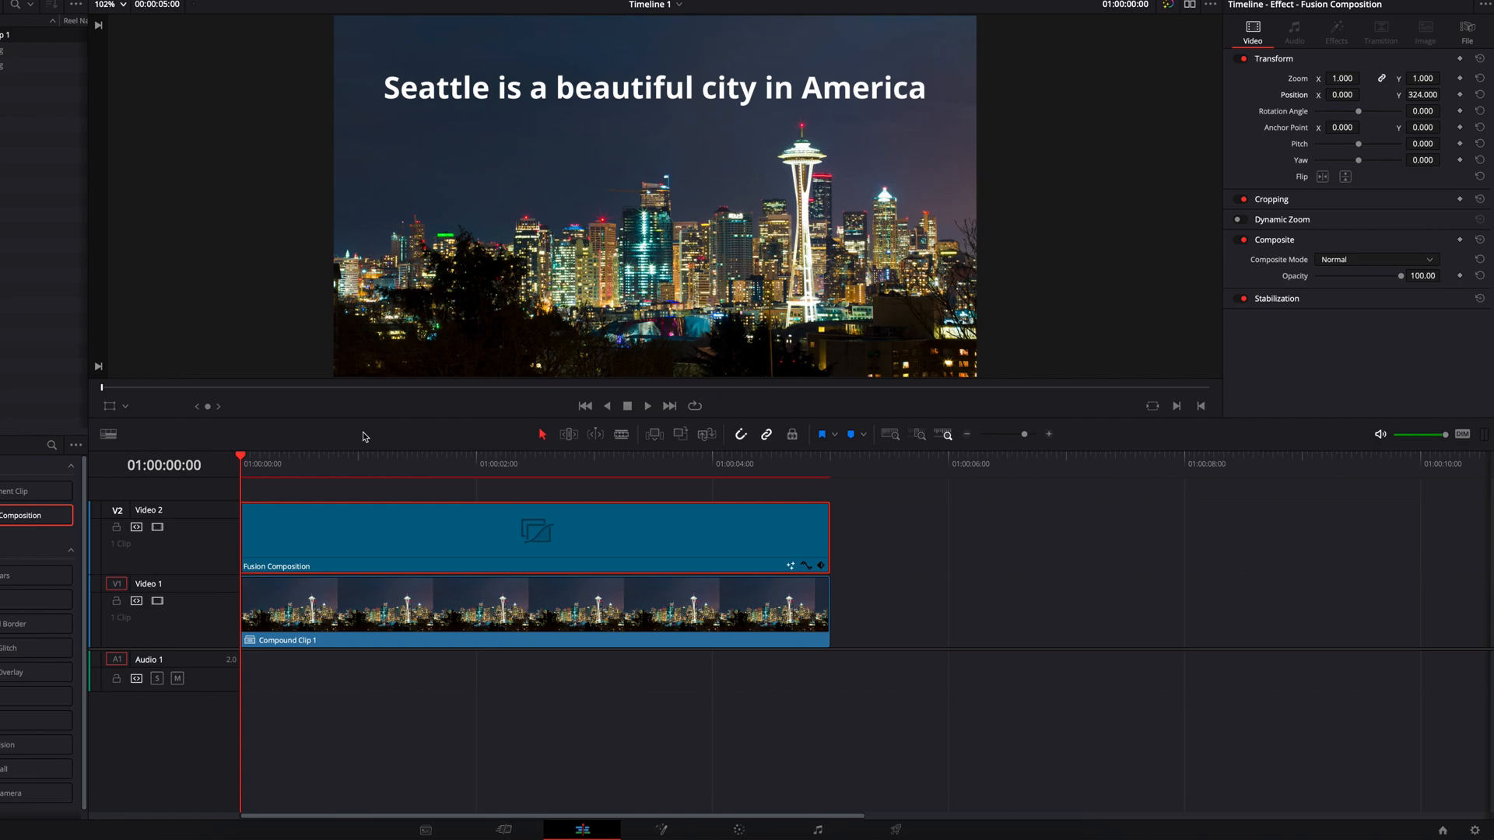
{"action": "left_click", "coordinate": [648, 406]}
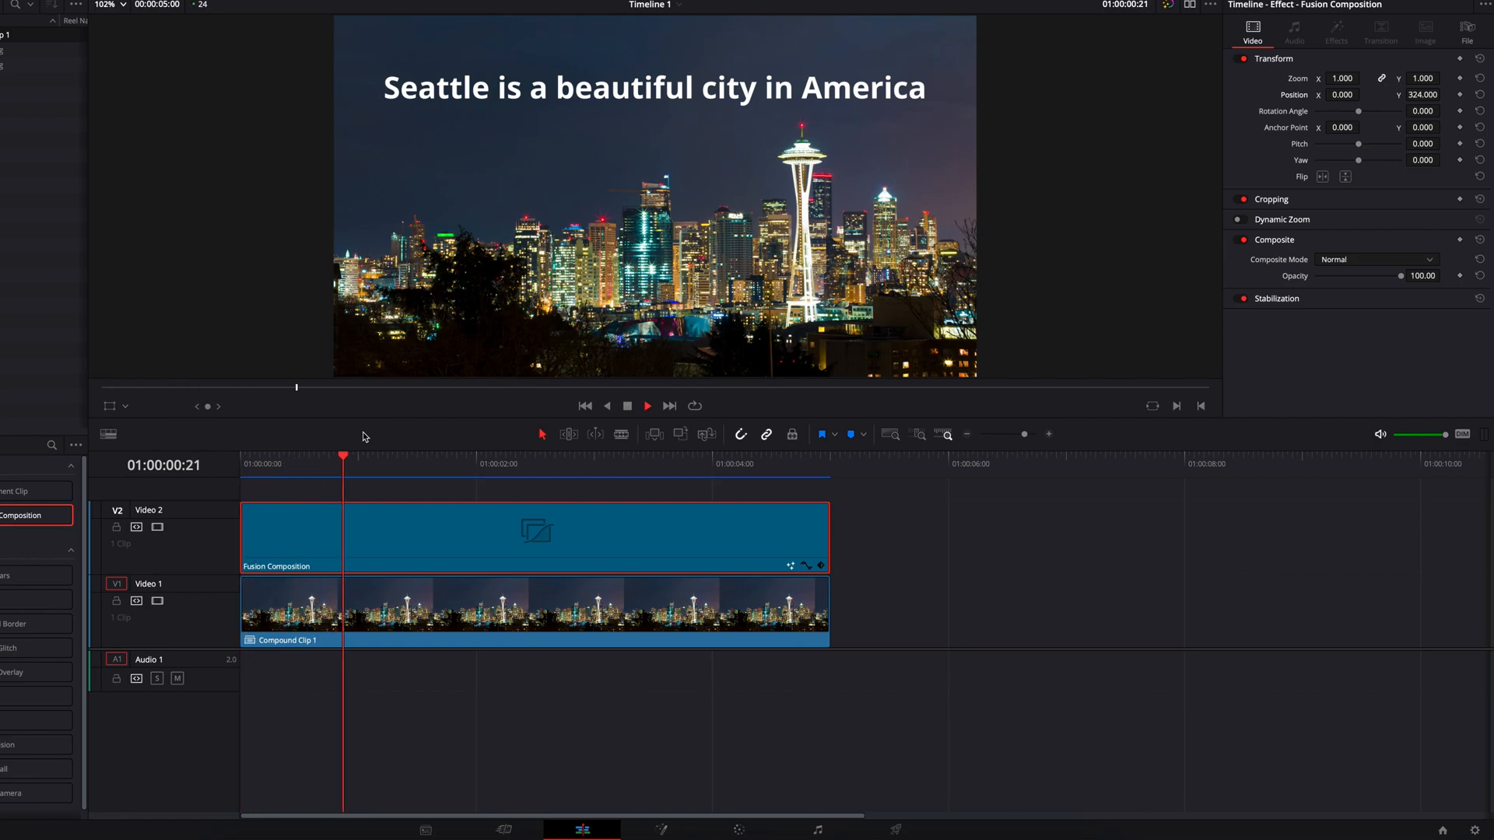